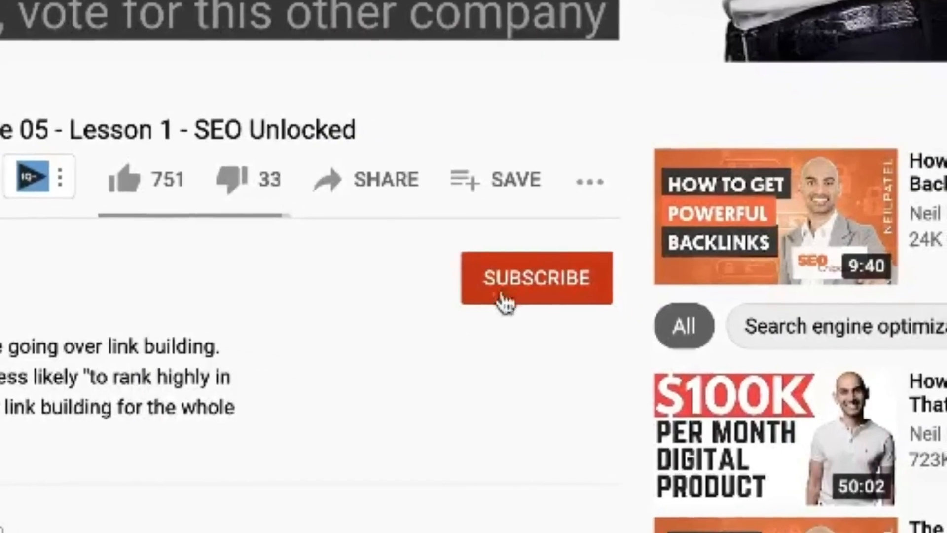
- Leave the YouTube lesson and land on the Ubersuggest keyword tool homepage
{"action": "left_click", "coordinate": [537, 277]}
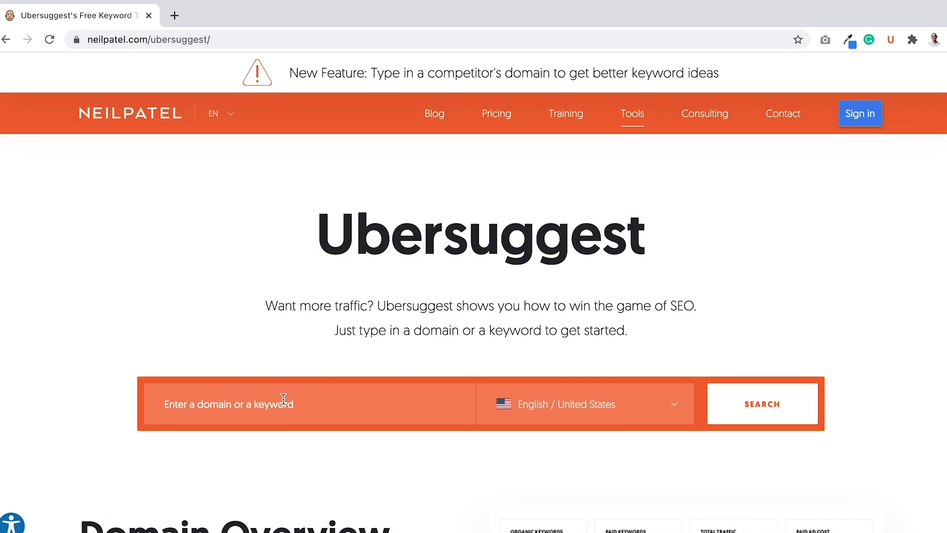
- Browse the NP Digital site in a second tab, then return to the Ubersuggest search field
{"action": "type", "text": "ma"}
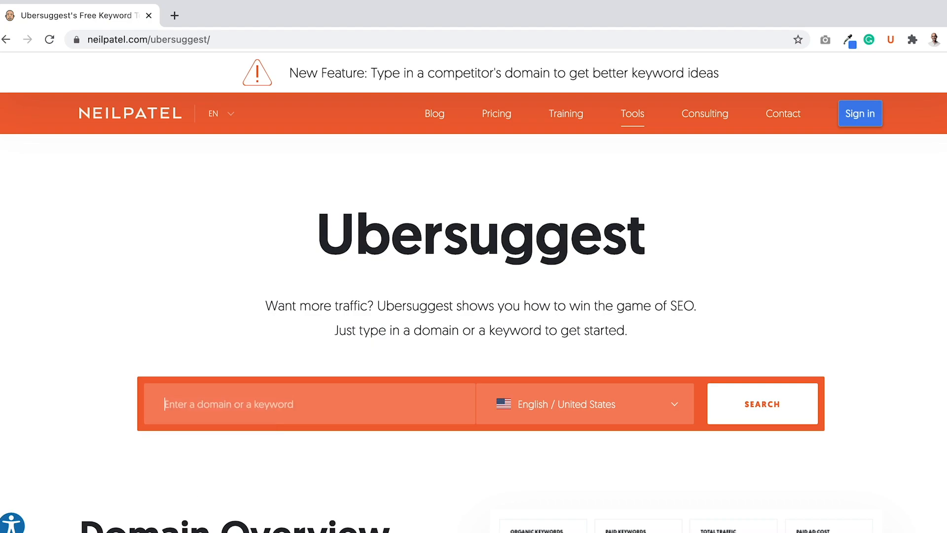
{"action": "left_click", "coordinate": [177, 15]}
{"action": "type", "text": "npdigital.com"}
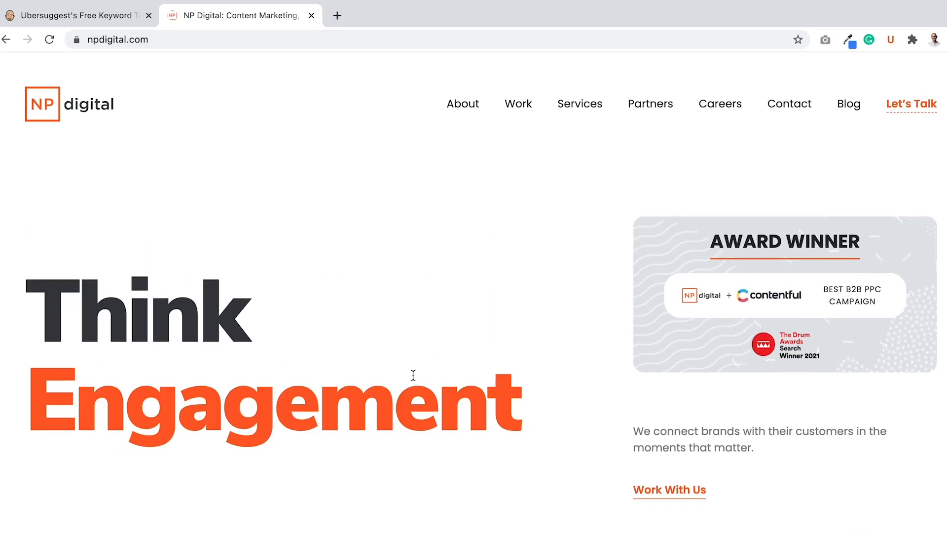
{"action": "scroll", "scroll_direction": "down", "scroll_amount": 3}
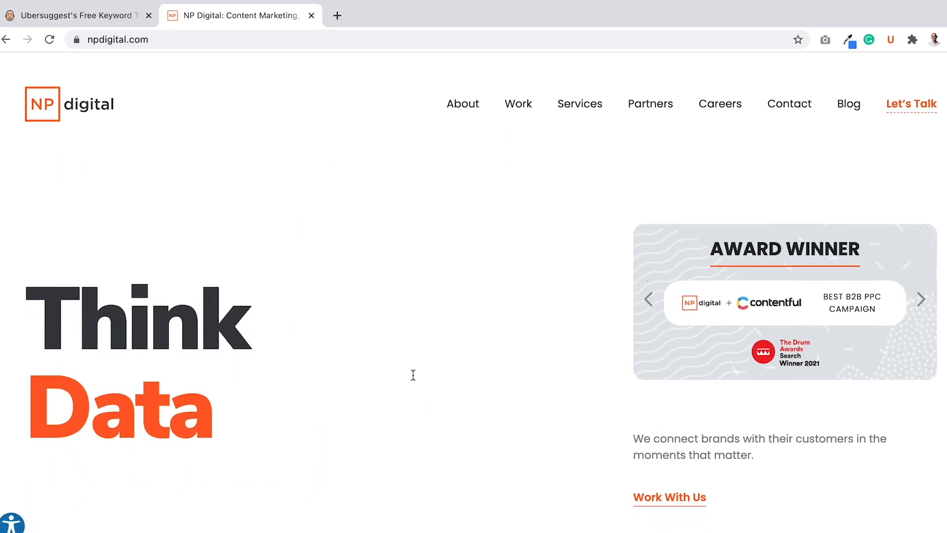
{"action": "mouse_move", "coordinate": [223, 167]}
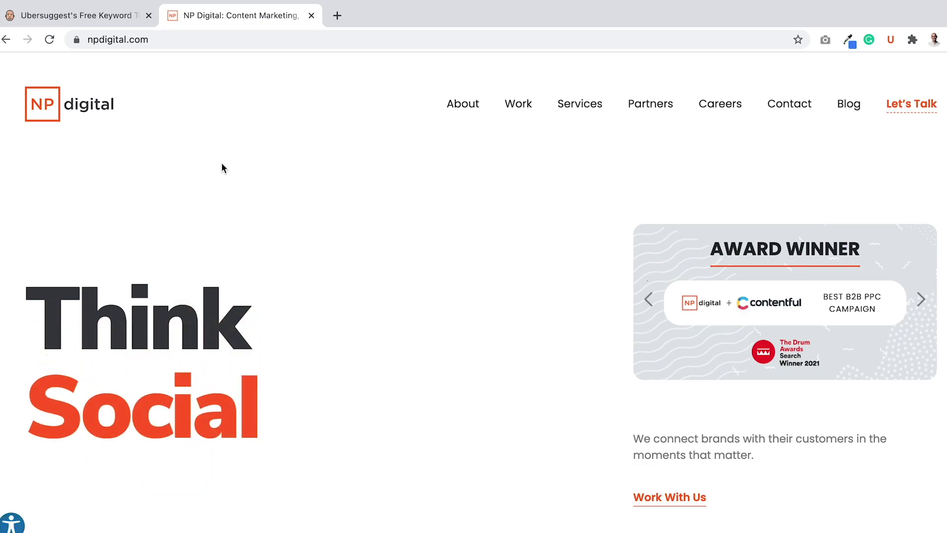
{"action": "left_click", "coordinate": [74, 16]}
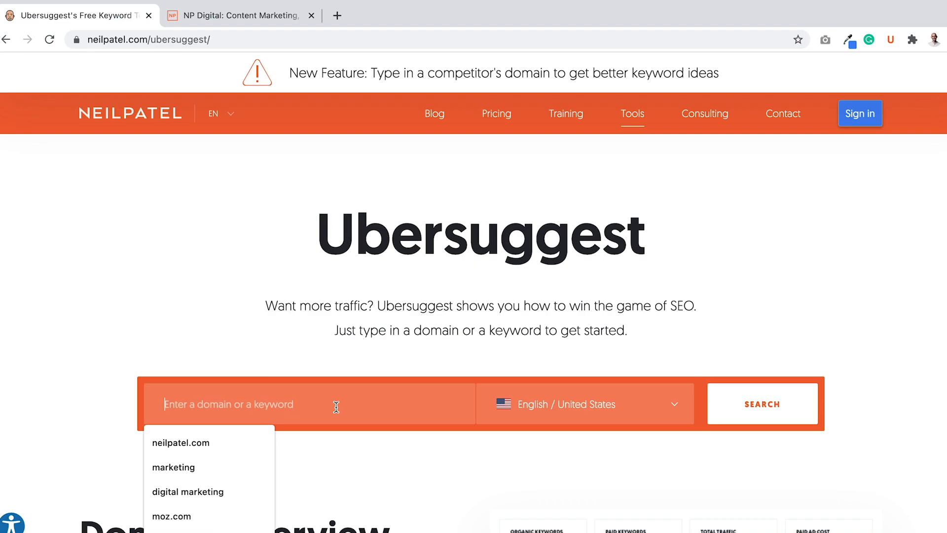
- Search 'seo company' and review its overview: 18,100 volume, difficulty 54, CPC $36.41
{"action": "type", "text": "seo company"}
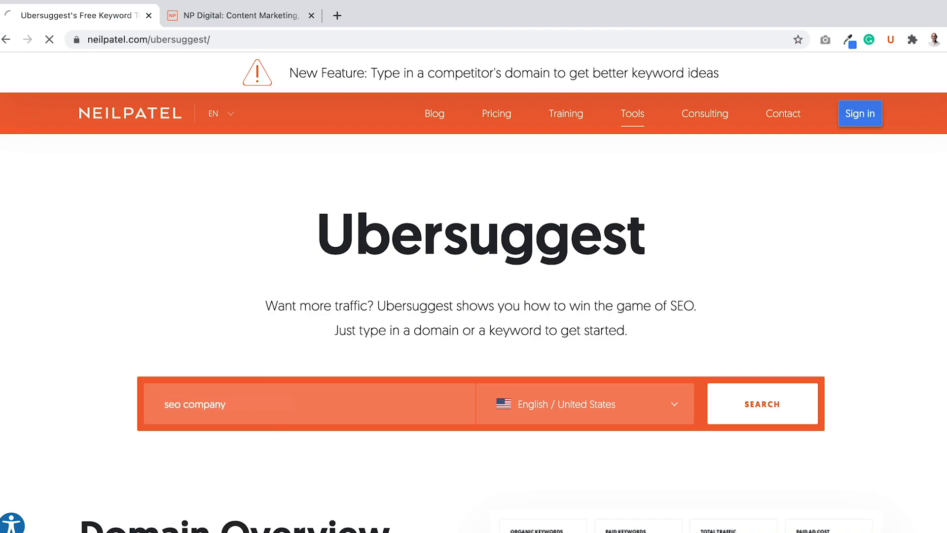
{"action": "left_click", "coordinate": [762, 403]}
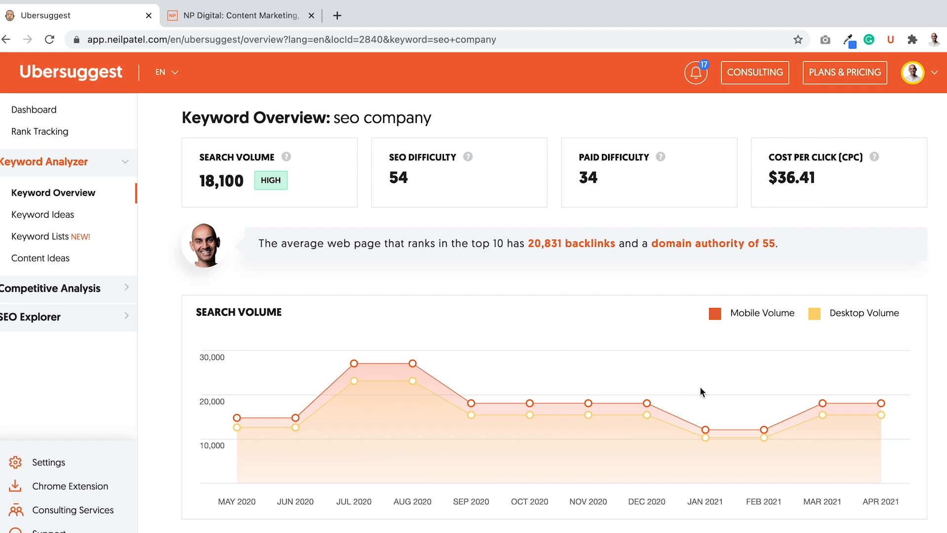
{"action": "scroll", "scroll_direction": "down", "scroll_amount": 3}
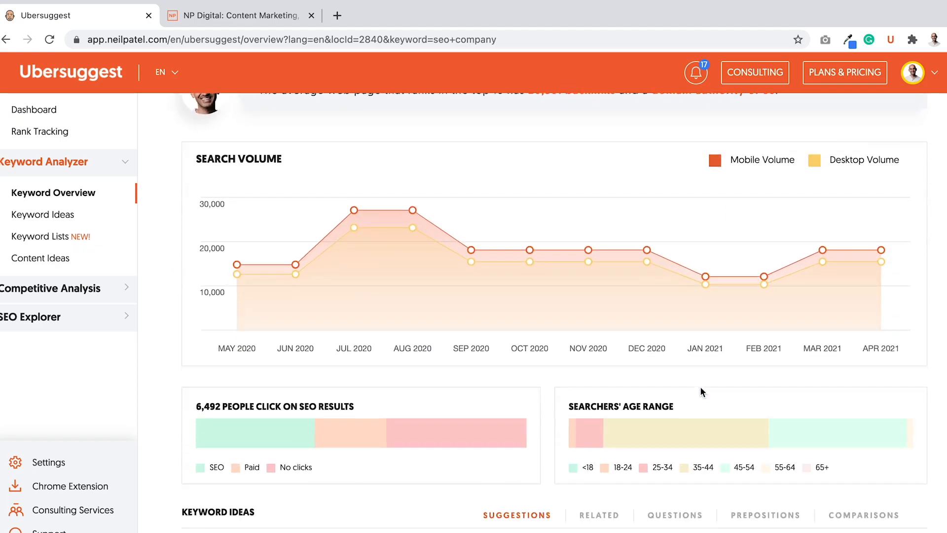
{"action": "scroll", "scroll_direction": "up", "scroll_amount": 3}
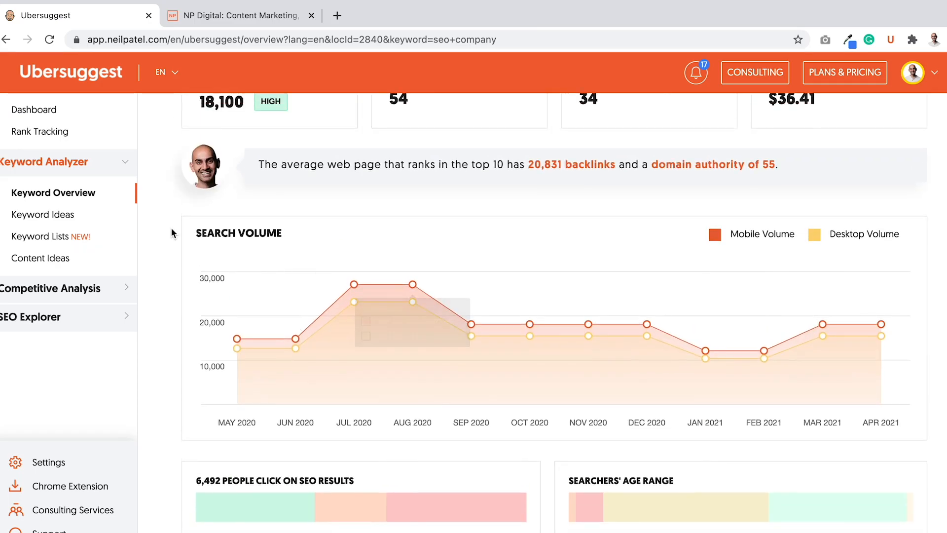
- Bring up Keyword Ideas for seo company and pick 'seo company' and 'seo company near me'
{"action": "left_click", "coordinate": [43, 214]}
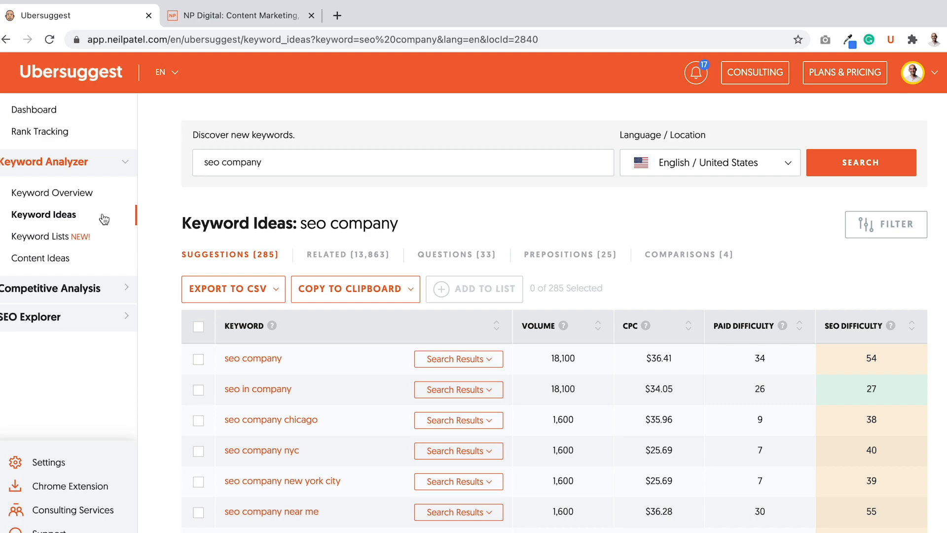
{"action": "mouse_move", "coordinate": [502, 263]}
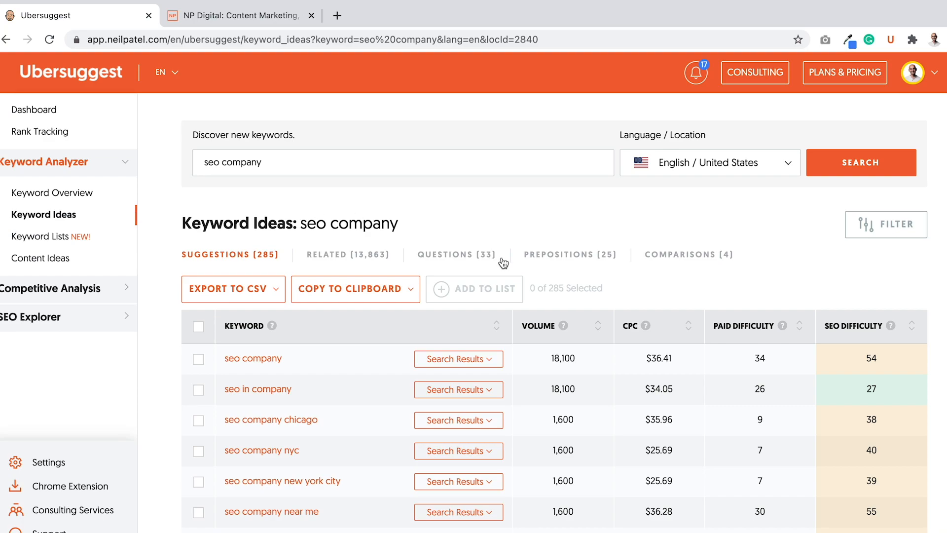
{"action": "mouse_move", "coordinate": [439, 275]}
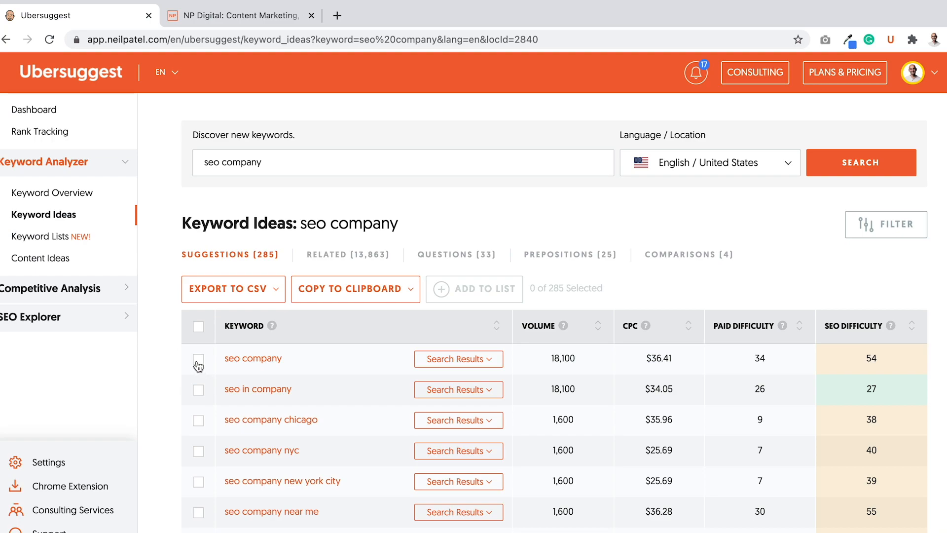
{"action": "left_click", "coordinate": [198, 361]}
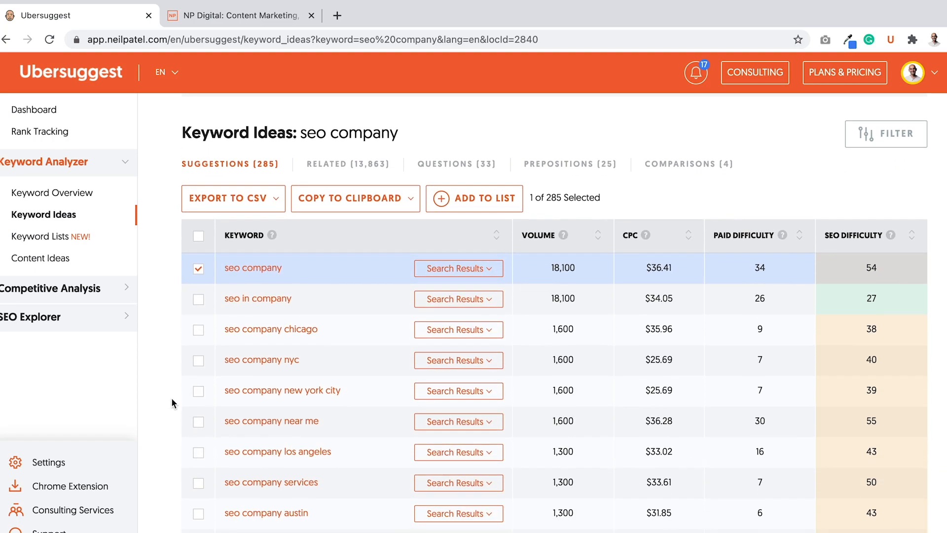
{"action": "scroll", "scroll_direction": "down", "scroll_amount": 3}
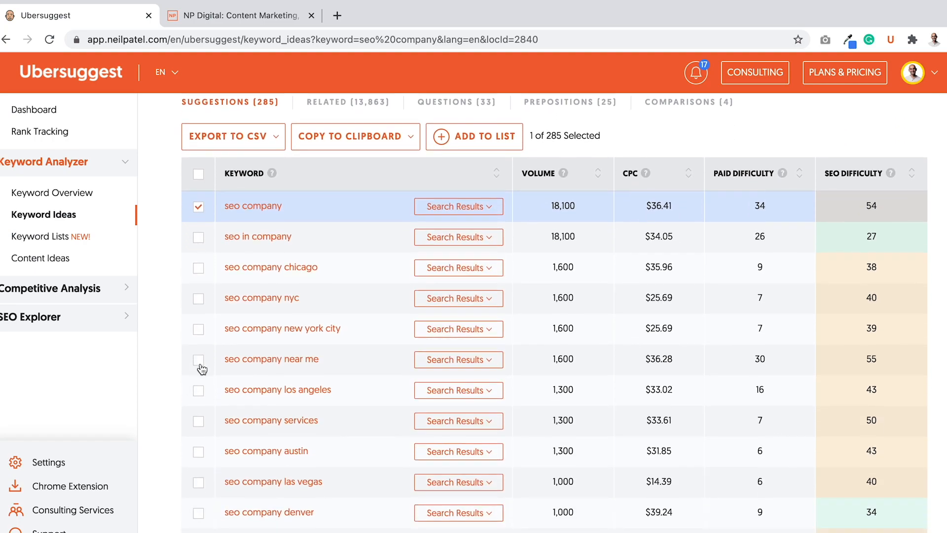
{"action": "left_click", "coordinate": [197, 359]}
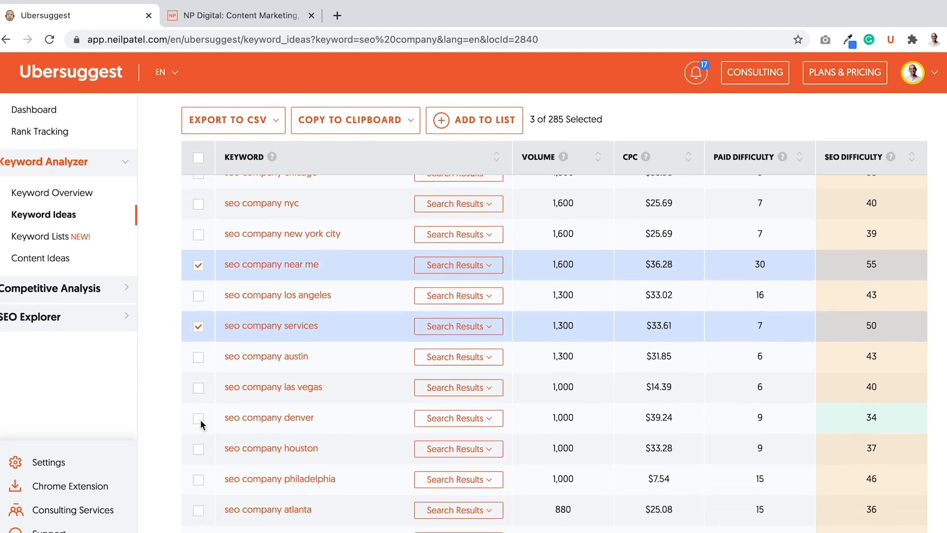
- Pick seo company in texas, san antonio and florida, reaching 24 of 285 selected
{"action": "scroll", "scroll_direction": "down", "scroll_amount": 3}
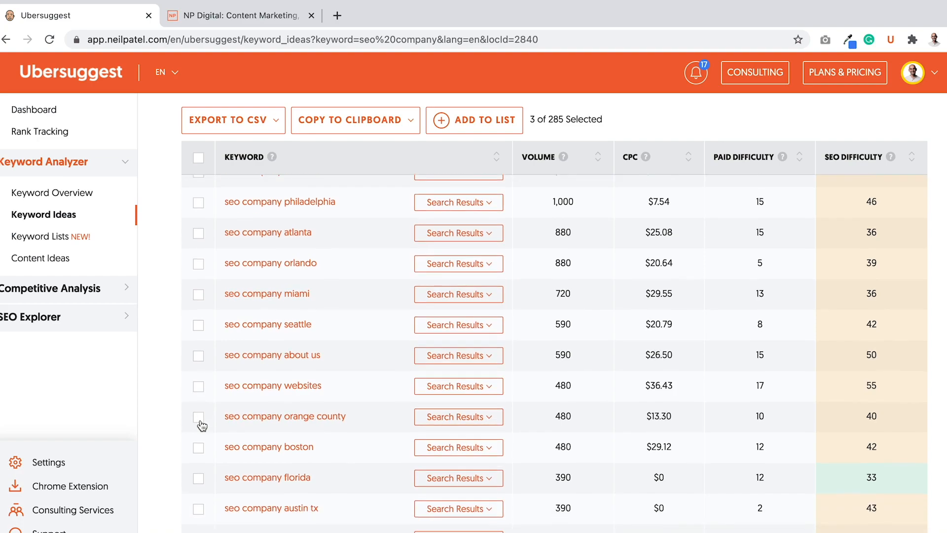
{"action": "scroll", "scroll_direction": "down", "scroll_amount": 3}
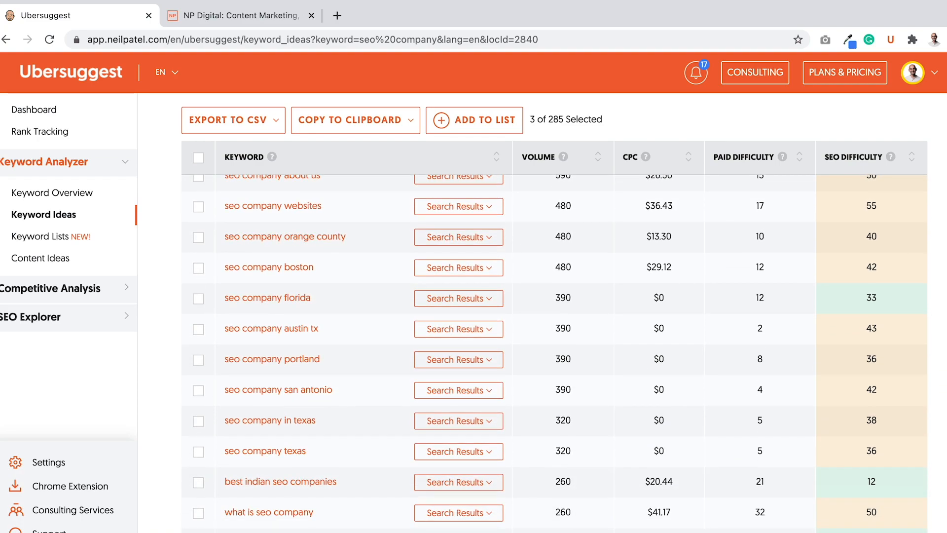
{"action": "left_click", "coordinate": [198, 420]}
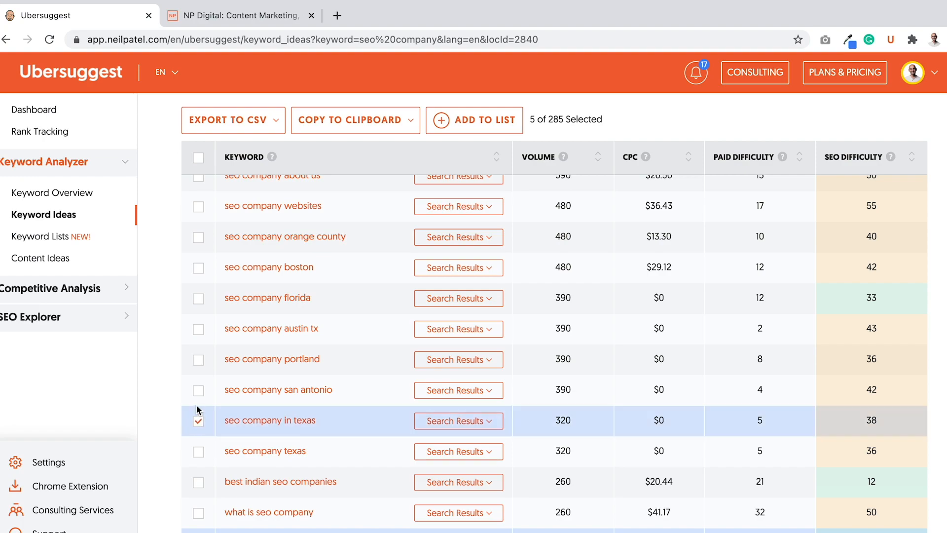
{"action": "left_click", "coordinate": [199, 390]}
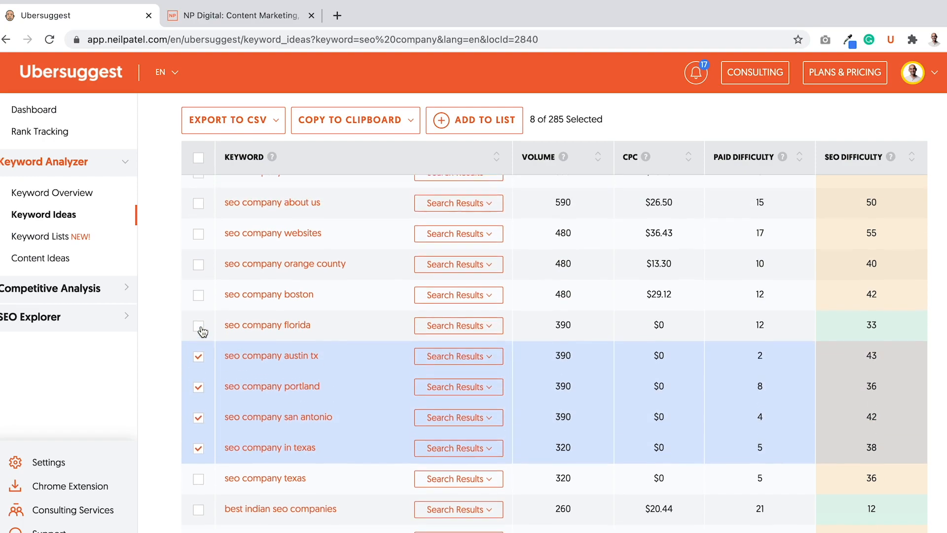
{"action": "left_click", "coordinate": [199, 325]}
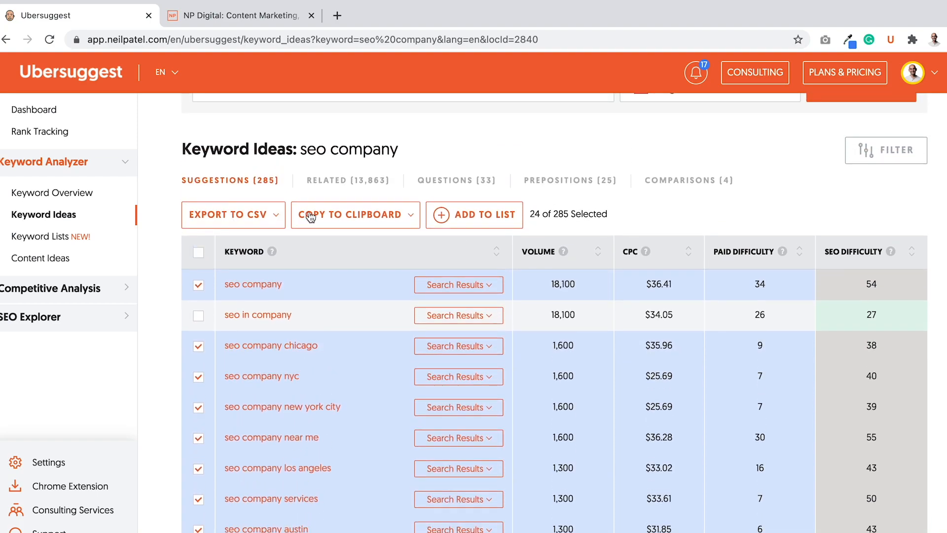
{"action": "mouse_move", "coordinate": [443, 222]}
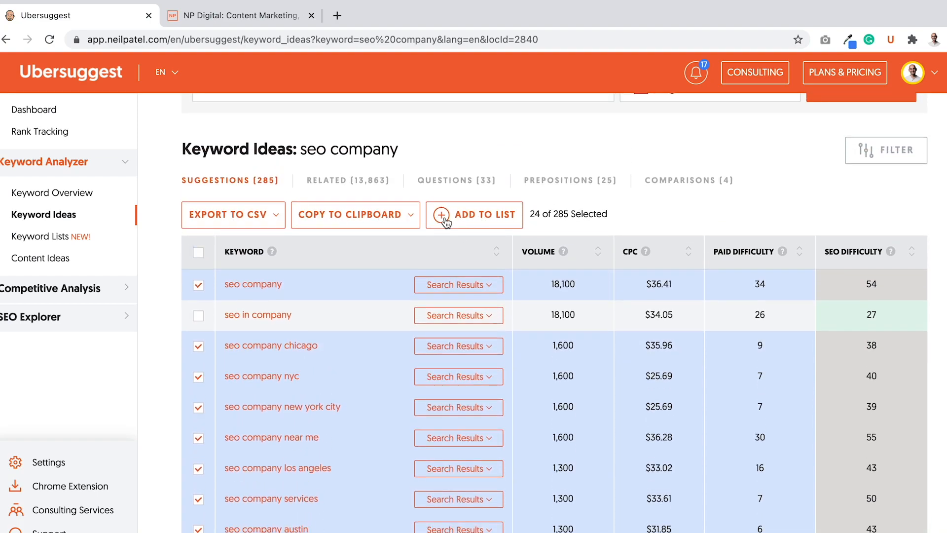
- Create a new keyword list 'seo company' and add the 24 selected keywords to it
{"action": "left_click", "coordinate": [474, 215]}
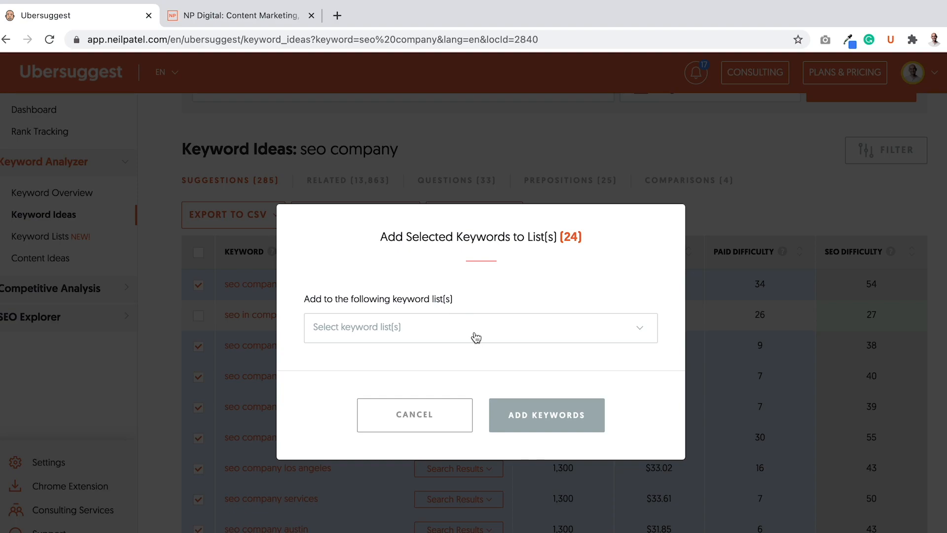
{"action": "left_click", "coordinate": [476, 327]}
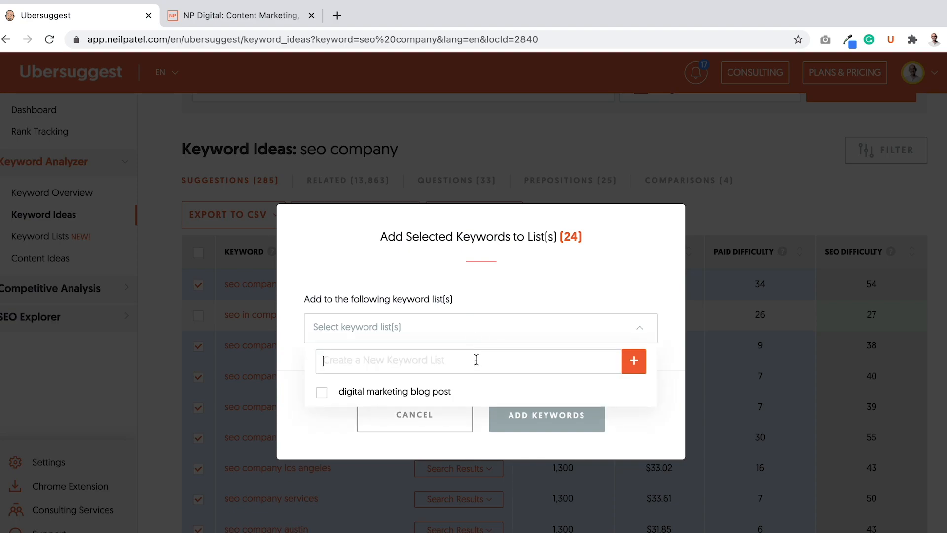
{"action": "type", "text": "seo company"}
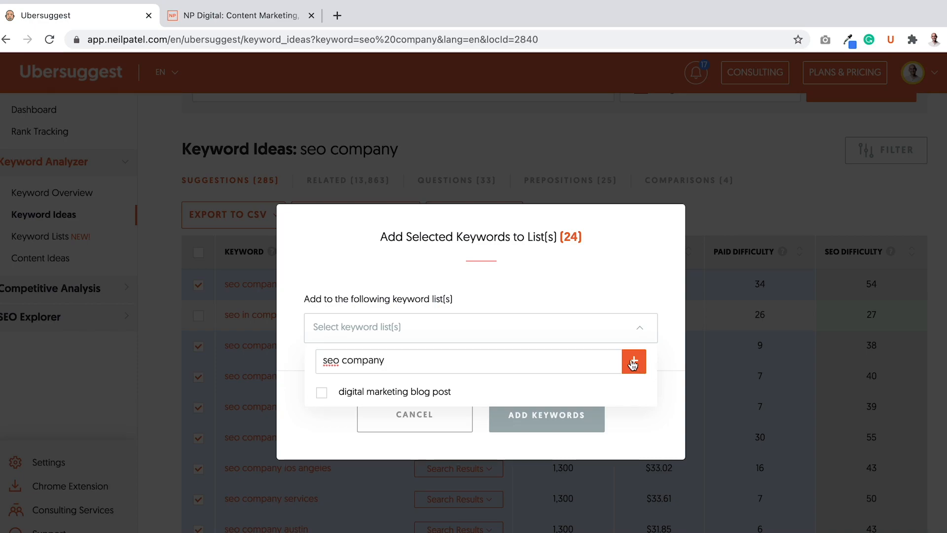
{"action": "left_click", "coordinate": [634, 361]}
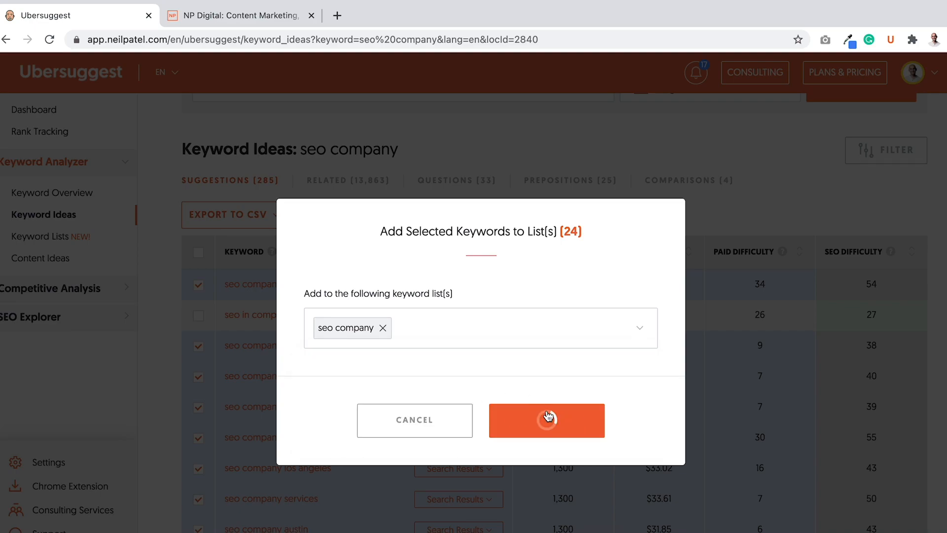
{"action": "left_click", "coordinate": [547, 420]}
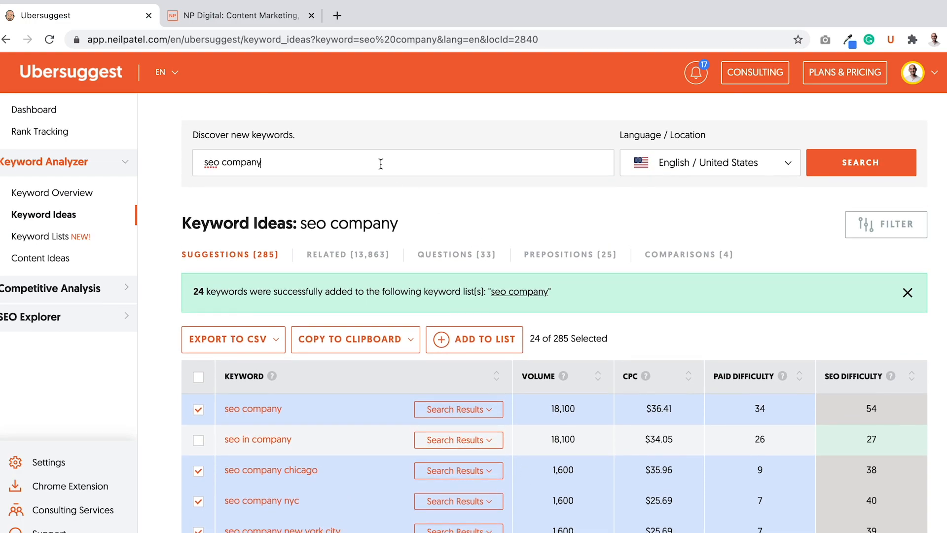
- Get keyword ideas for seo agency and pick seo agency and seo agency near me, dropping seo agency software
{"action": "type", "text": "seo ag"}
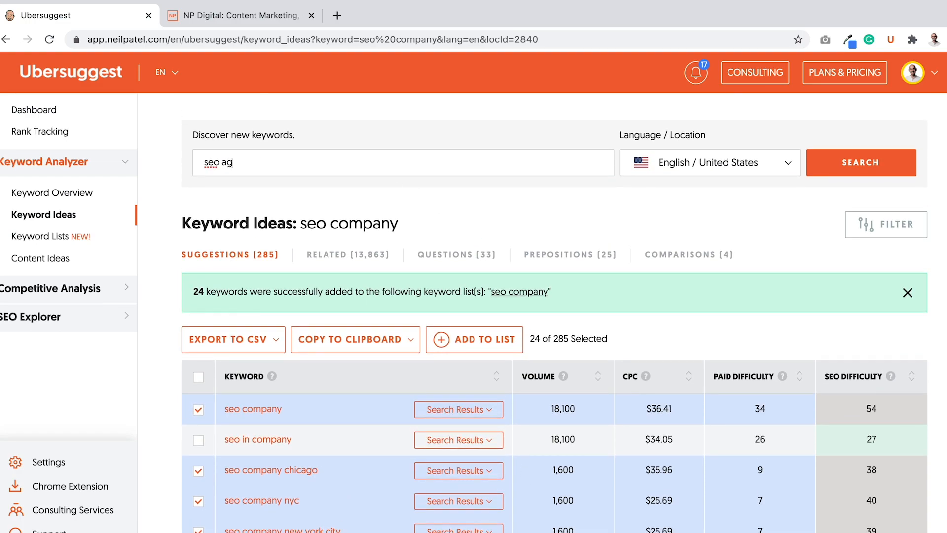
{"action": "left_click", "coordinate": [861, 162]}
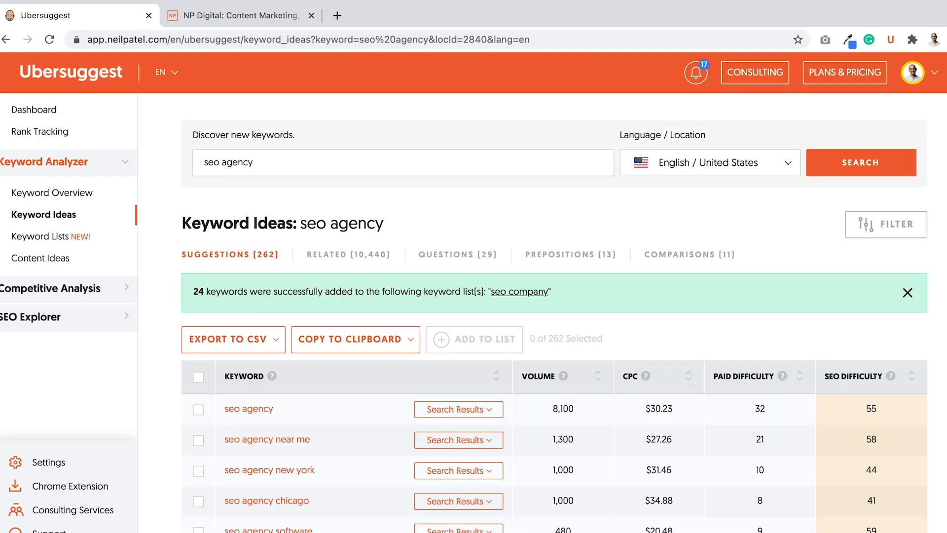
{"action": "left_click", "coordinate": [198, 359]}
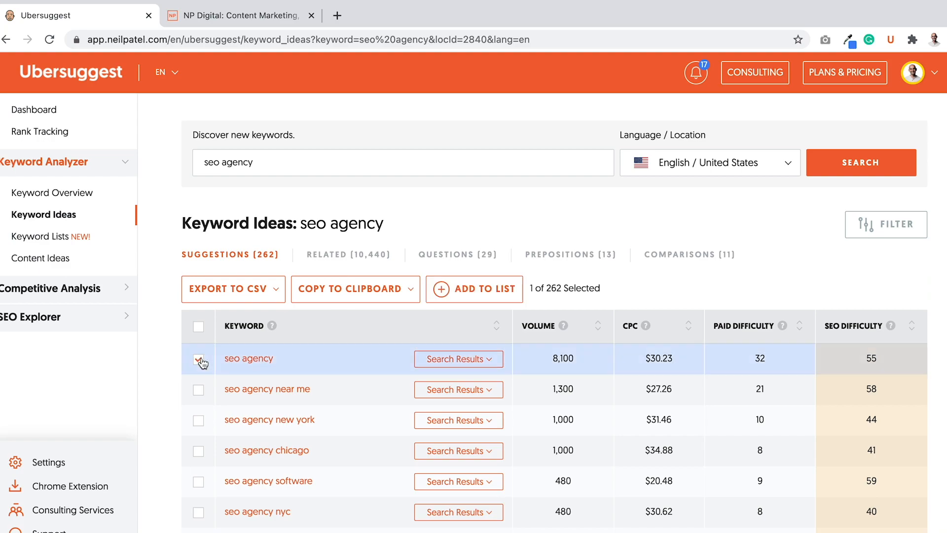
{"action": "left_click", "coordinate": [198, 389]}
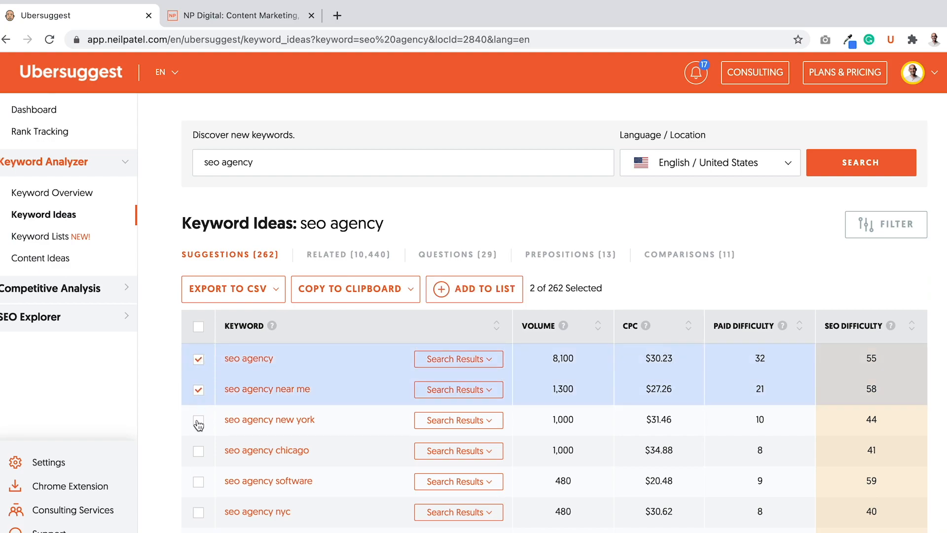
{"action": "left_click", "coordinate": [198, 481]}
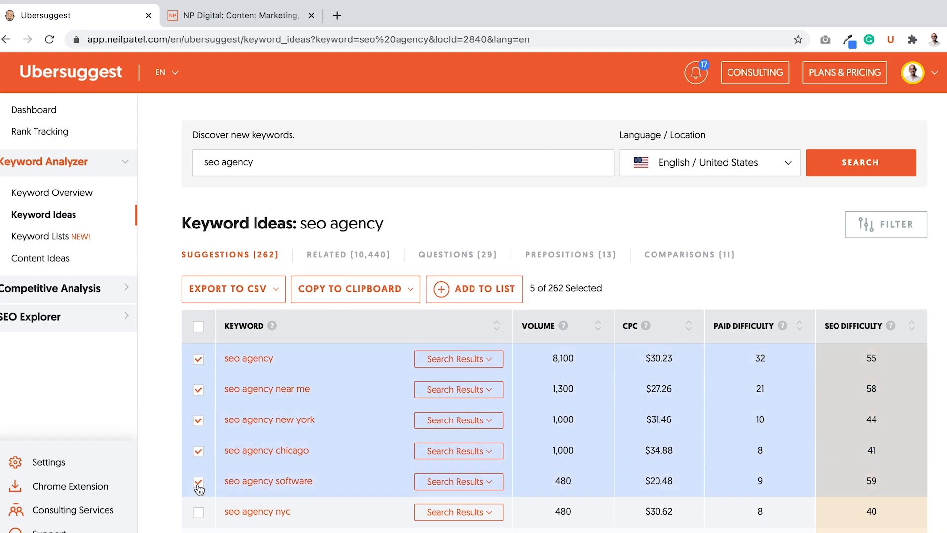
{"action": "left_click", "coordinate": [197, 482]}
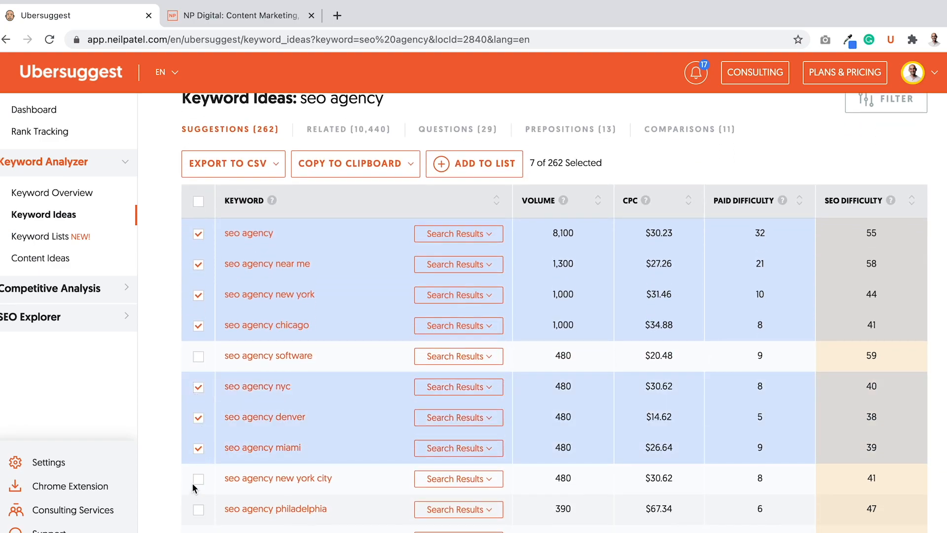
- Add the ten chosen seo agency keywords to the existing 'seo company' list
{"action": "left_click", "coordinate": [198, 479]}
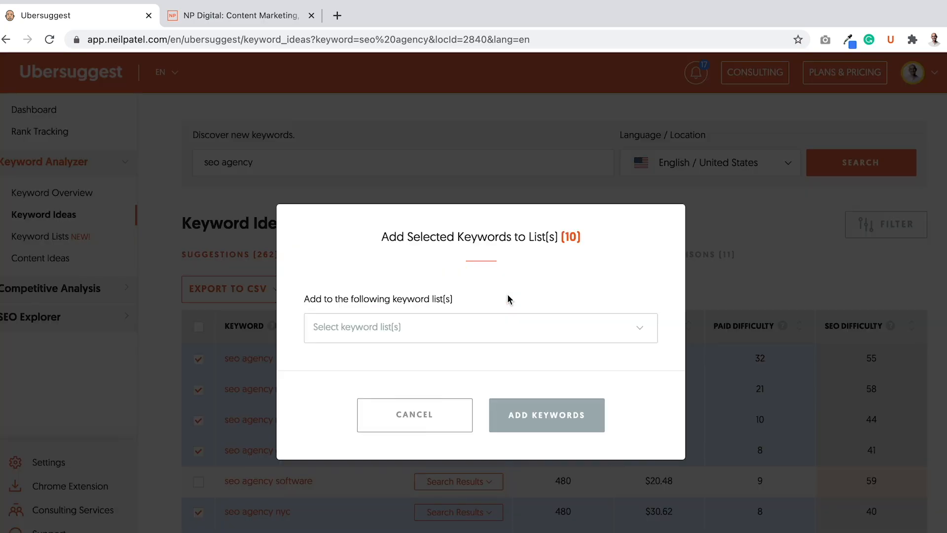
{"action": "left_click", "coordinate": [480, 327]}
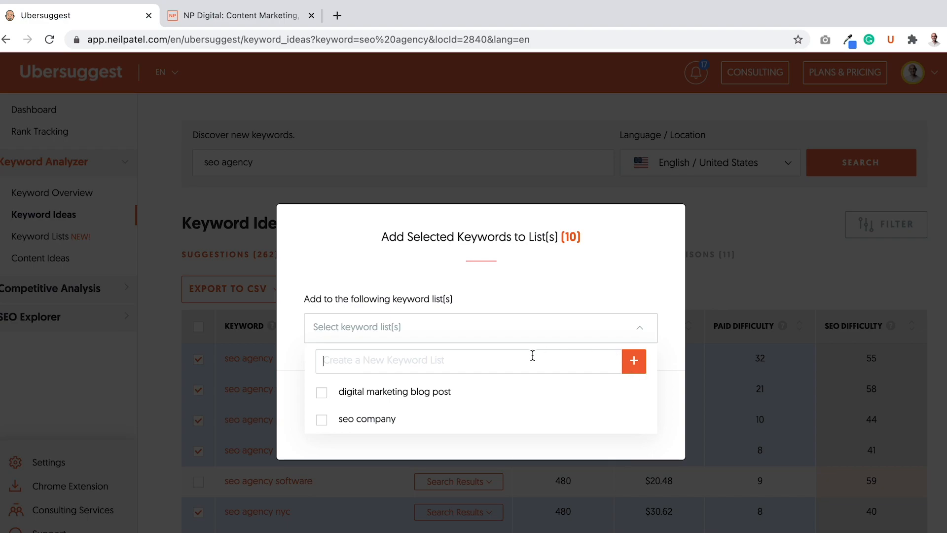
{"action": "left_click", "coordinate": [321, 419]}
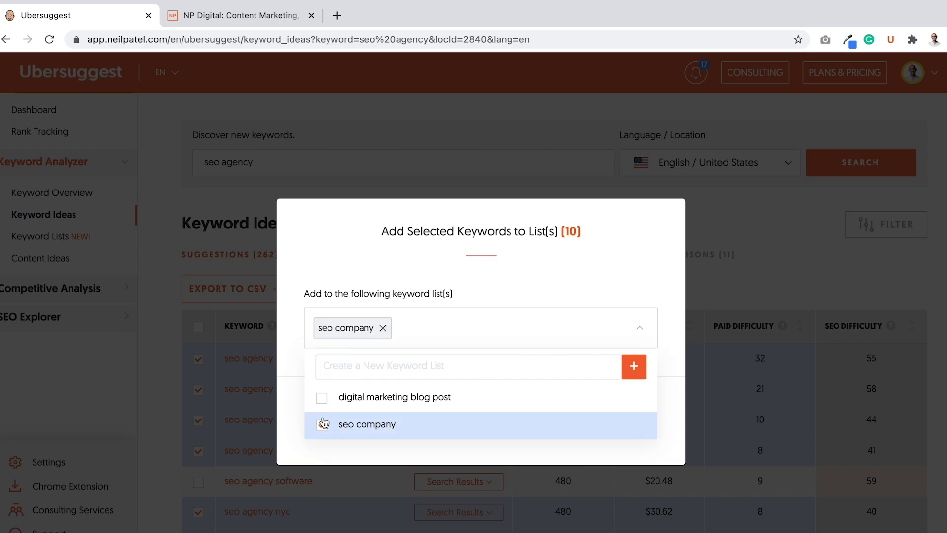
{"action": "left_click", "coordinate": [322, 425]}
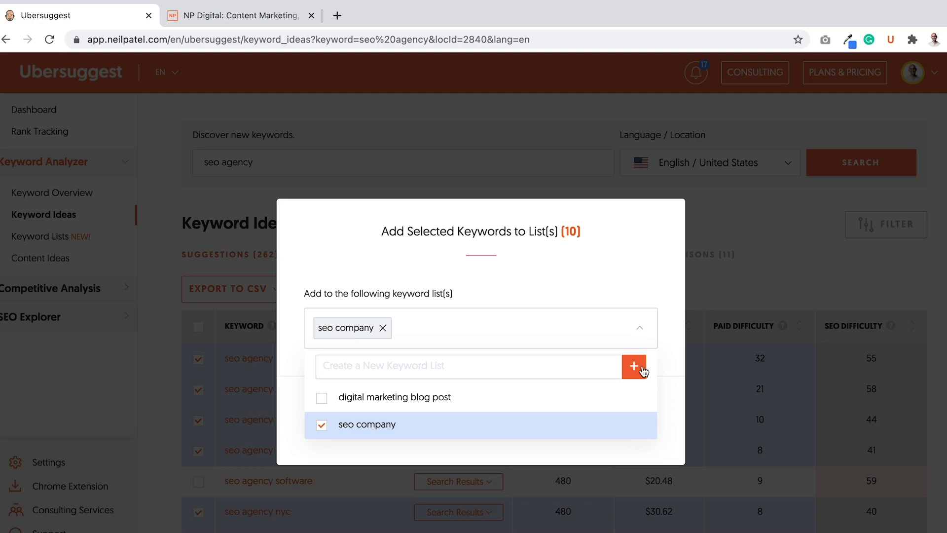
{"action": "left_click", "coordinate": [633, 366]}
{"action": "type", "text": "servi"}
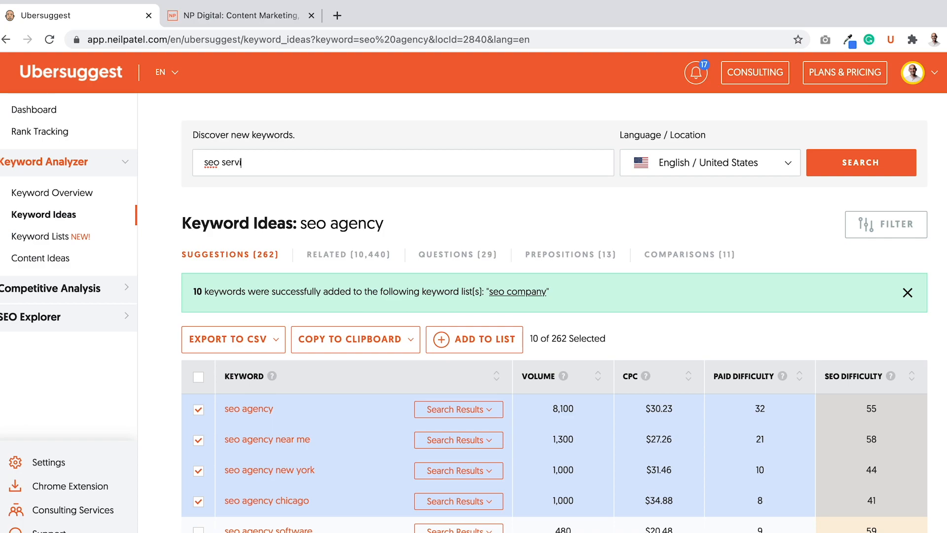
- Get keyword ideas for seo services and pick seo services, new york, small businesses and pricing
{"action": "left_click", "coordinate": [861, 162]}
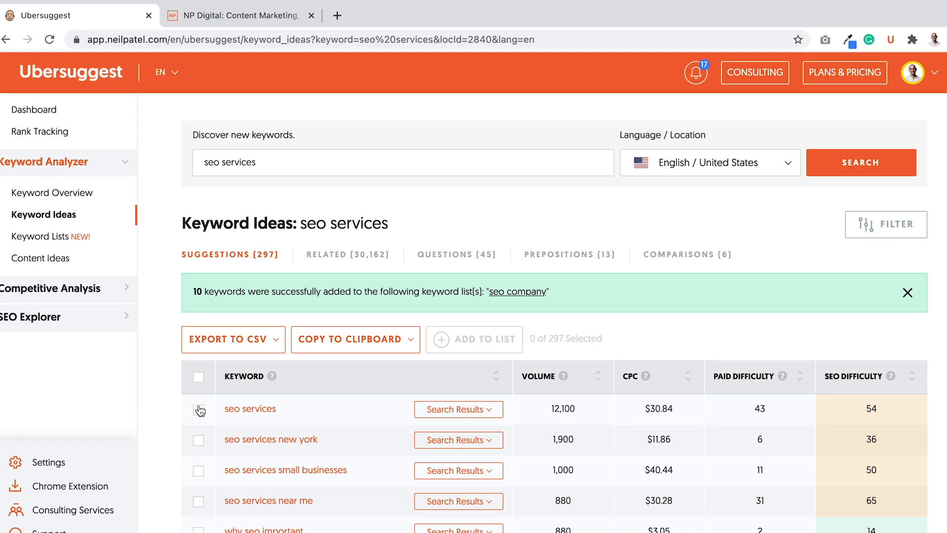
{"action": "left_click", "coordinate": [198, 409]}
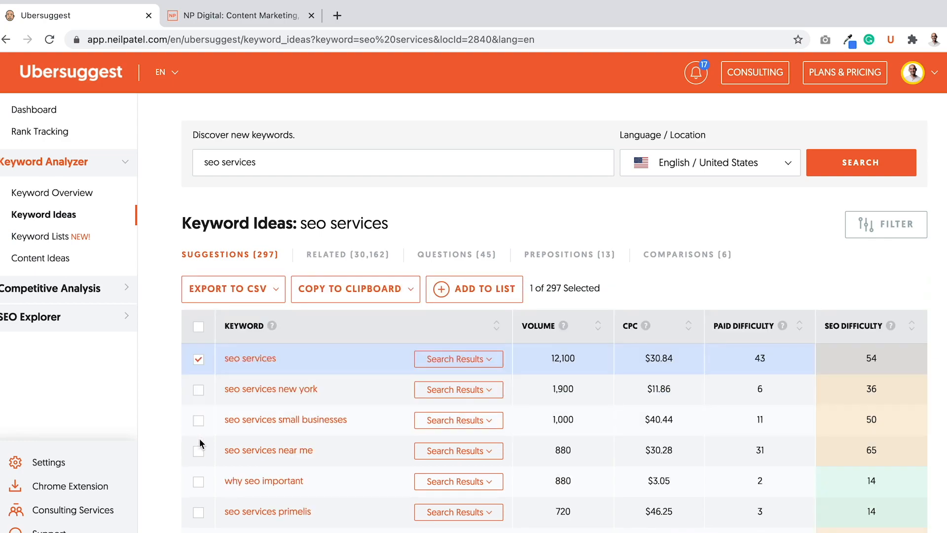
{"action": "left_click", "coordinate": [199, 390]}
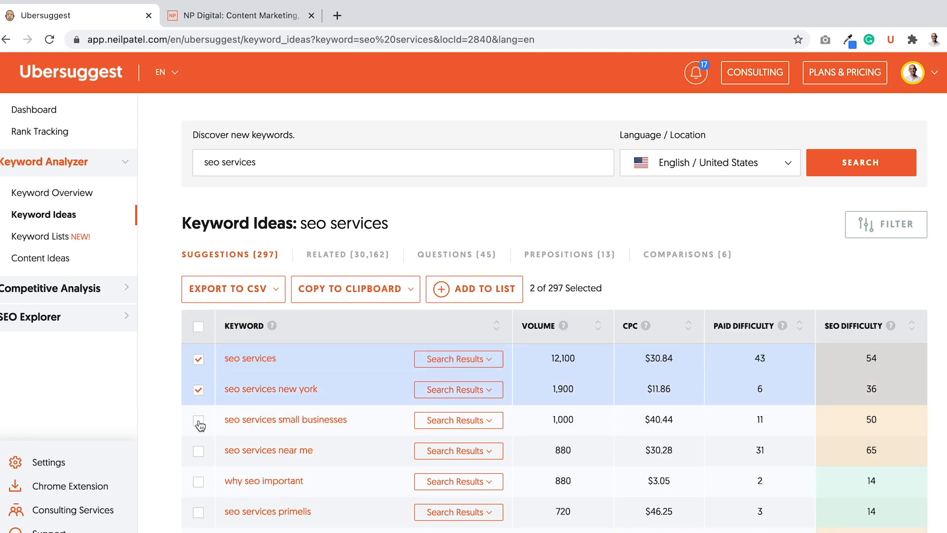
{"action": "left_click", "coordinate": [198, 450]}
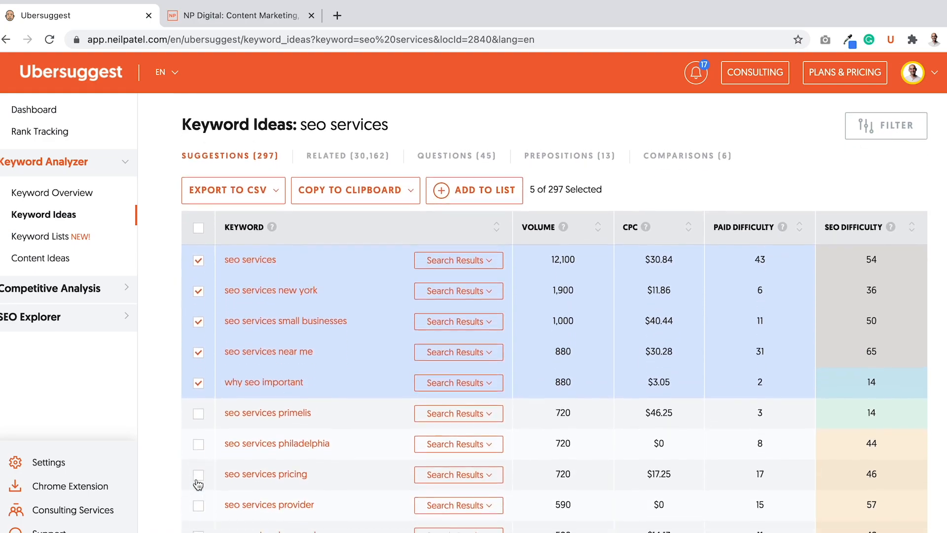
{"action": "left_click", "coordinate": [198, 475]}
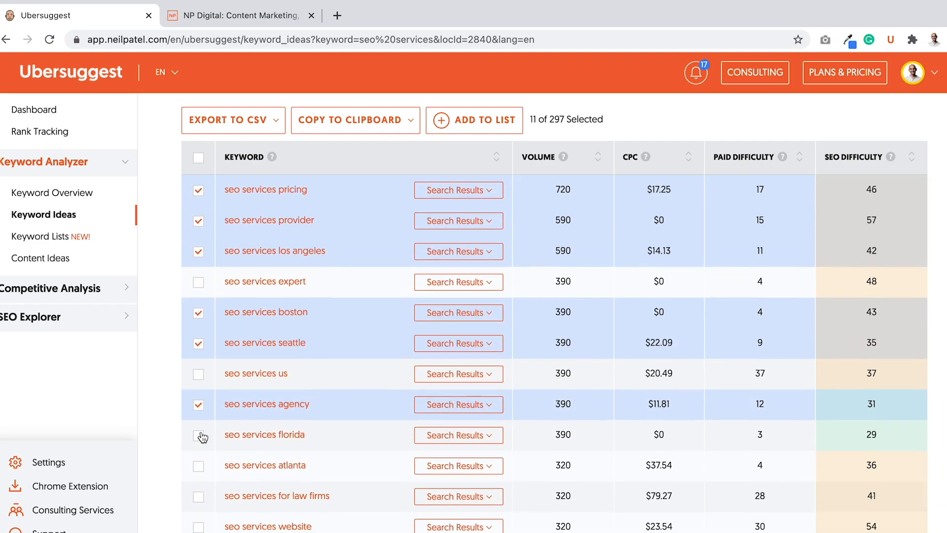
- Pick seo services florida, atlanta and more further down, reaching 18 of 297 selected
{"action": "left_click", "coordinate": [198, 435]}
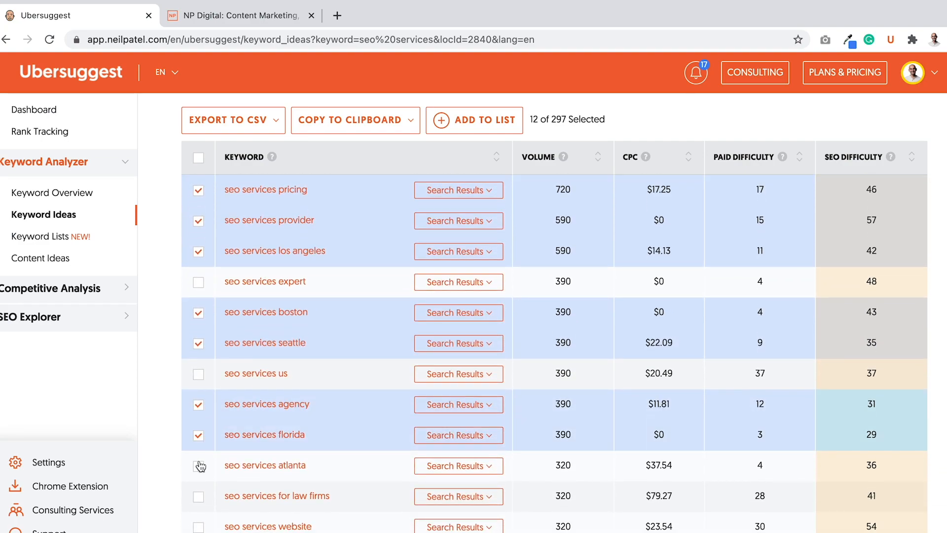
{"action": "left_click", "coordinate": [198, 465]}
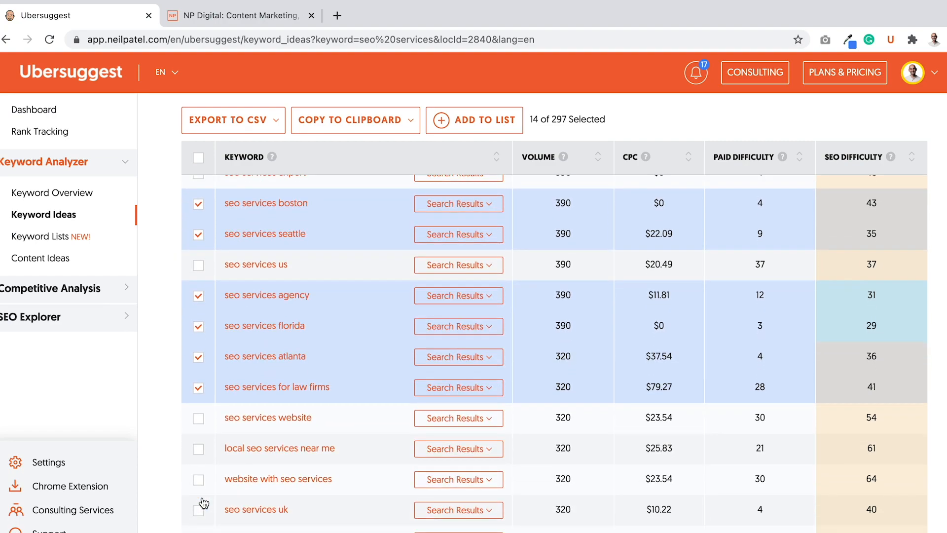
{"action": "scroll", "scroll_direction": "down", "scroll_amount": 3}
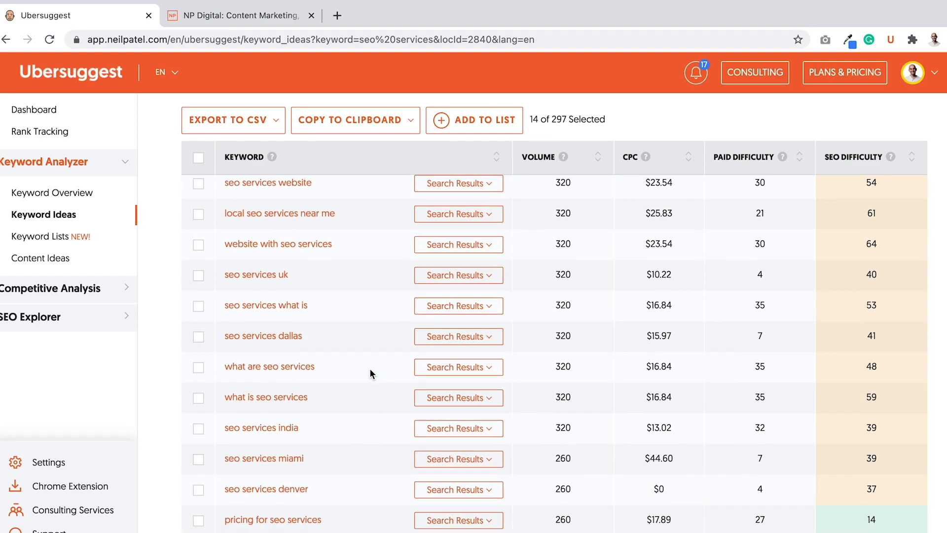
{"action": "scroll", "scroll_direction": "down", "scroll_amount": 3}
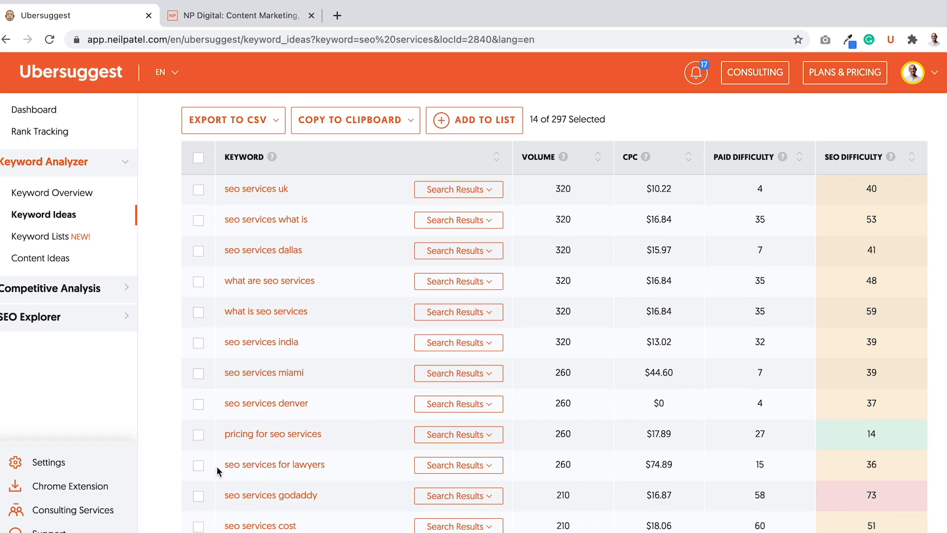
{"action": "left_click", "coordinate": [198, 465]}
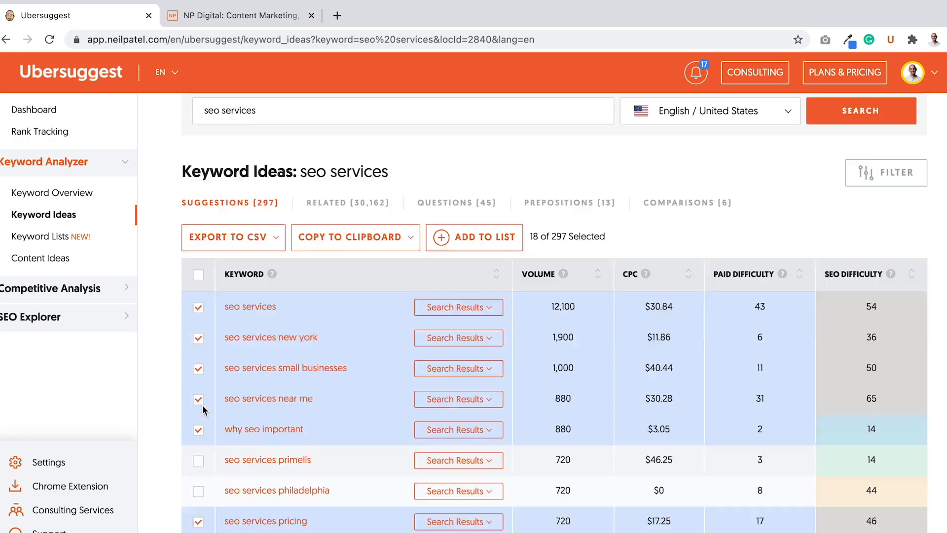
{"action": "scroll", "scroll_direction": "down", "scroll_amount": 3}
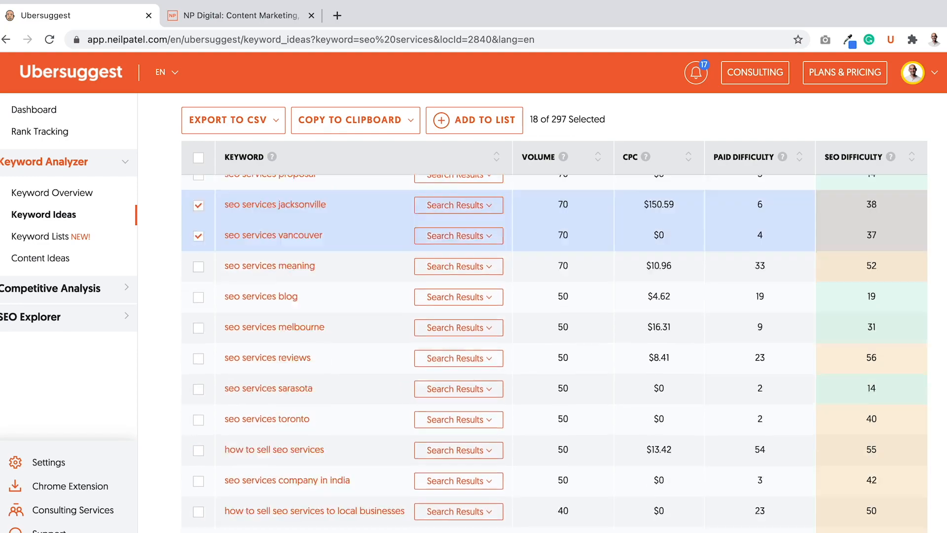
{"action": "scroll", "scroll_direction": "up", "scroll_amount": 3}
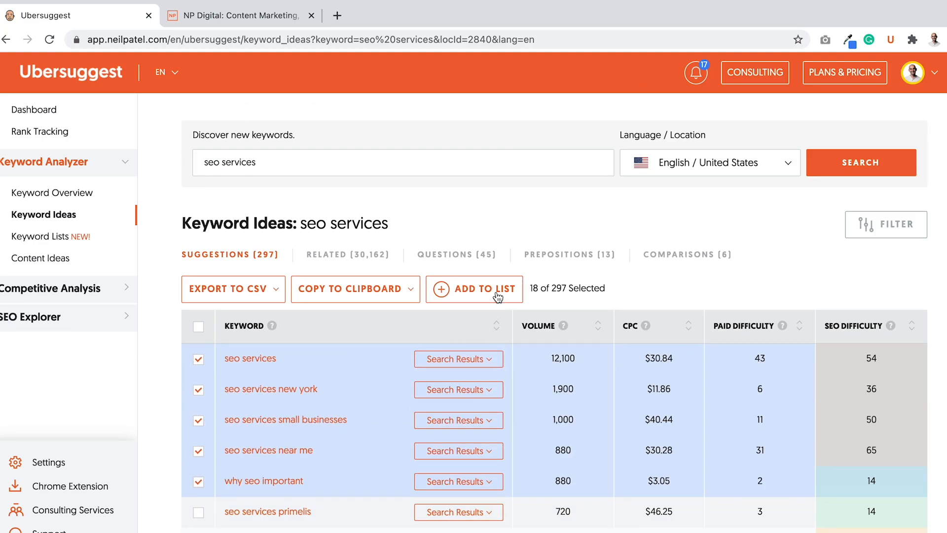
- Add the 18 seo services keywords to the 'seo company' list
{"action": "left_click", "coordinate": [486, 289]}
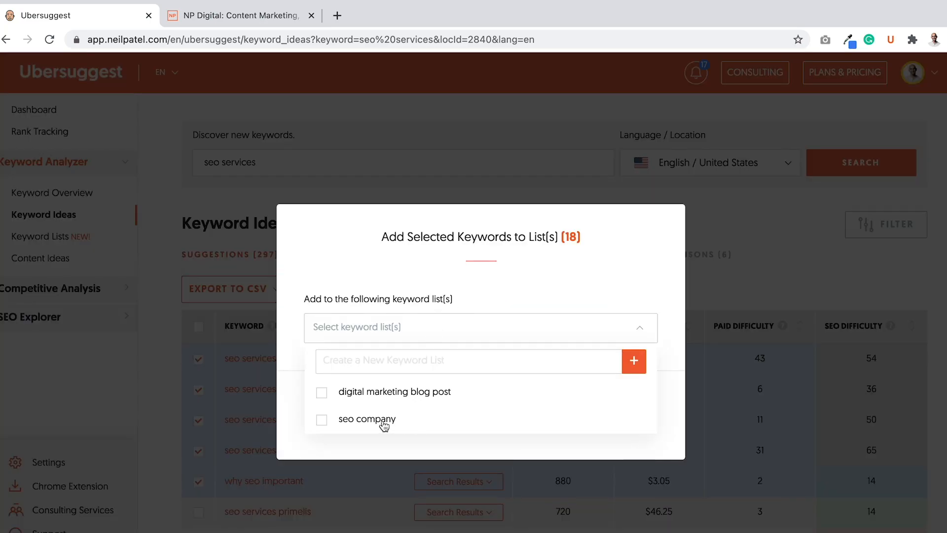
{"action": "left_click", "coordinate": [322, 420]}
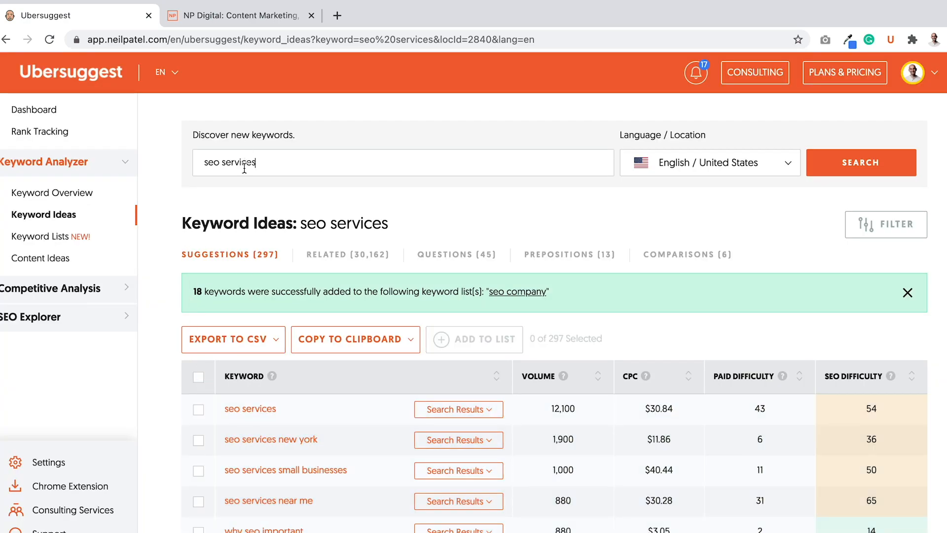
- Search digital marketing ideas and pick digital marketing agency, agency near me and two more
{"action": "type", "text": "digital marketing"}
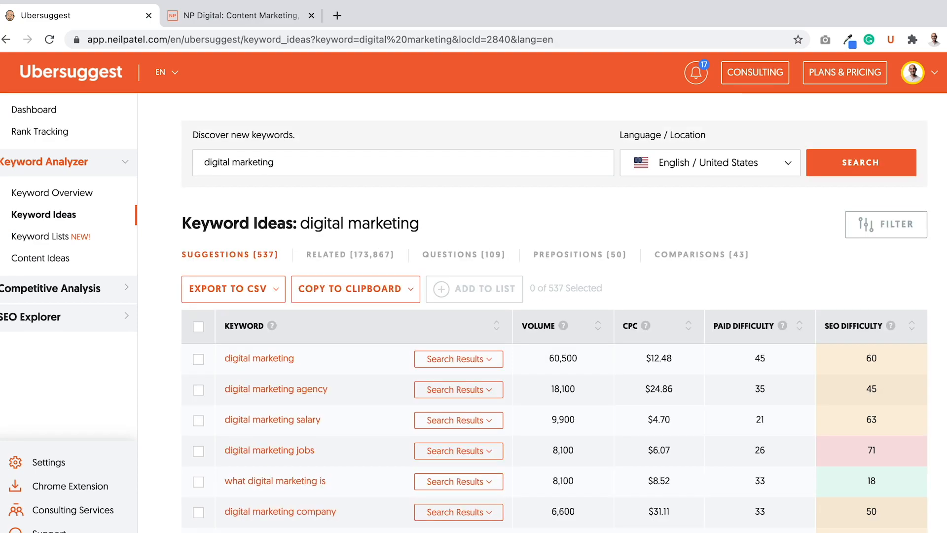
{"action": "scroll", "scroll_direction": "down", "scroll_amount": 3}
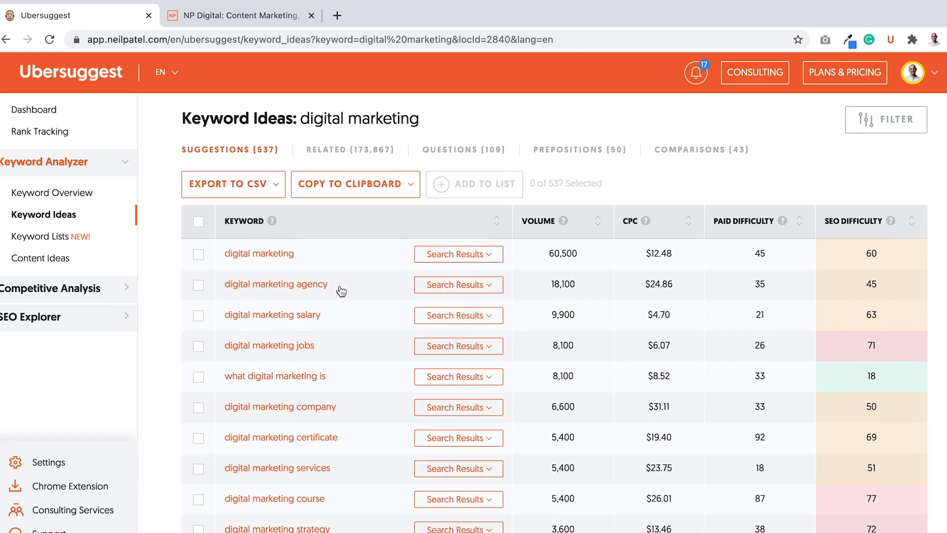
{"action": "scroll", "scroll_direction": "down", "scroll_amount": 3}
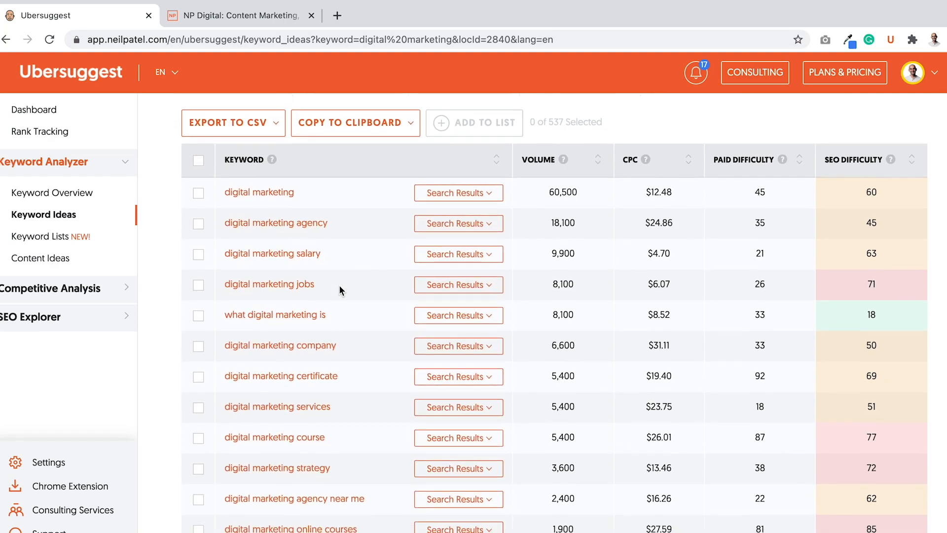
{"action": "scroll", "scroll_direction": "down", "scroll_amount": 3}
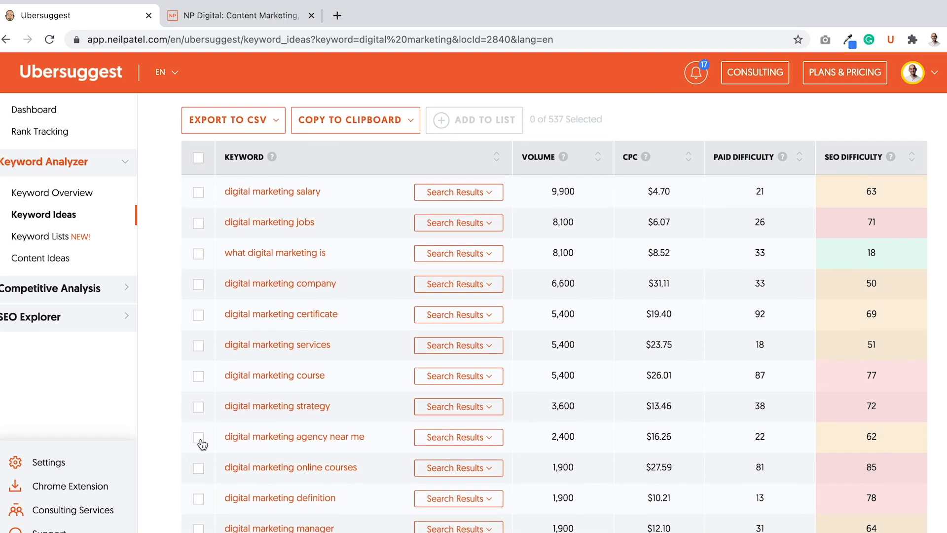
{"action": "left_click", "coordinate": [198, 443]}
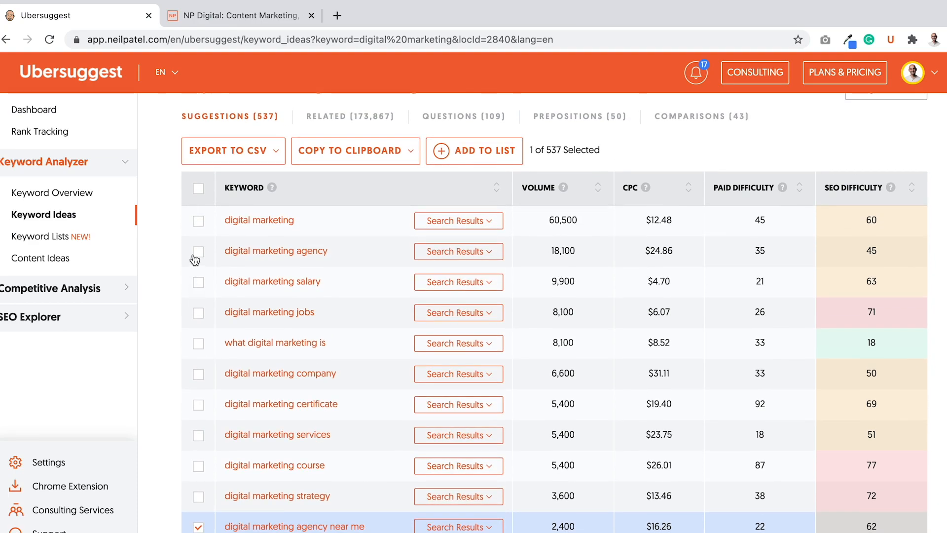
{"action": "left_click", "coordinate": [197, 251]}
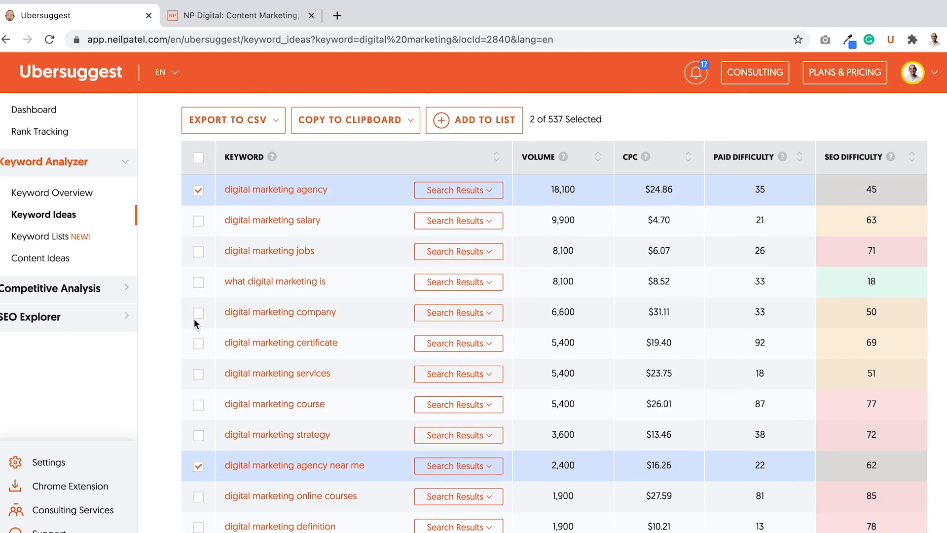
{"action": "left_click", "coordinate": [199, 312]}
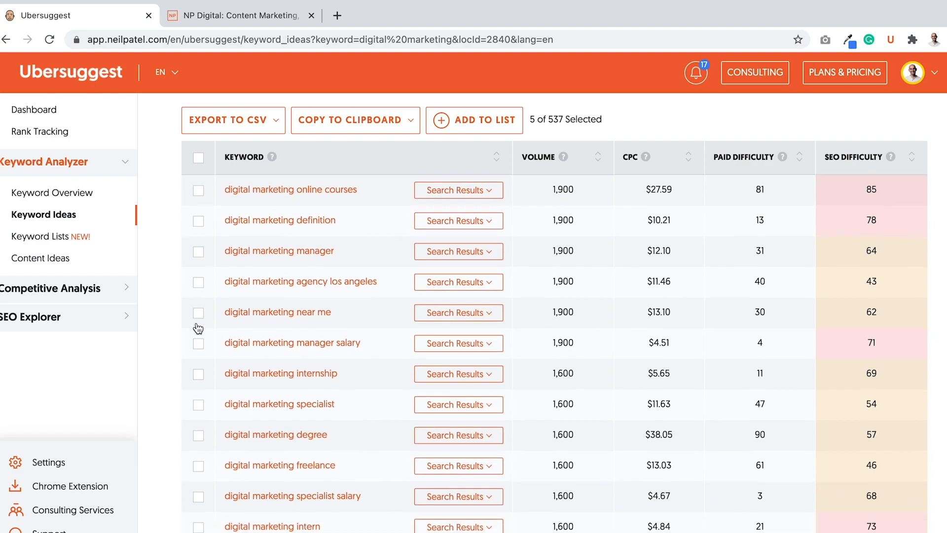
{"action": "left_click", "coordinate": [198, 353]}
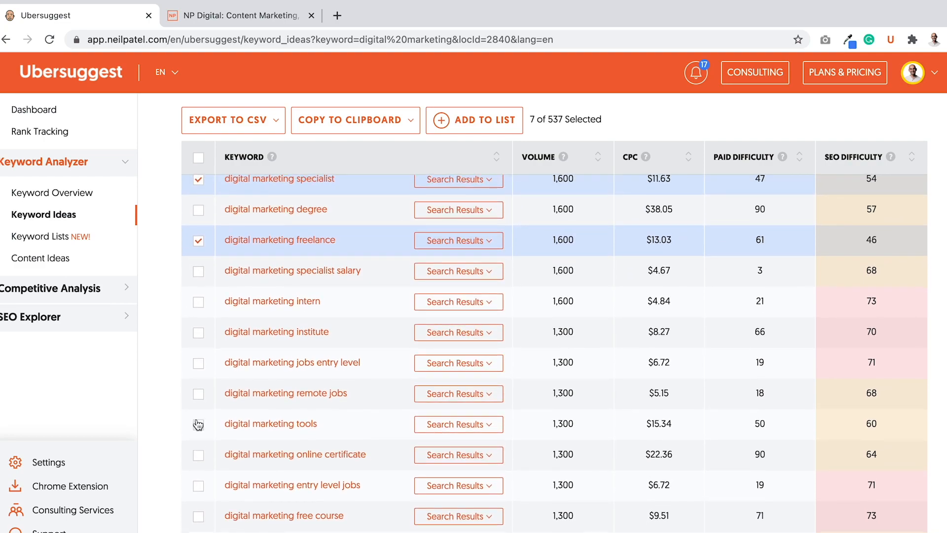
- Pick digital marketing google, funnel and healthcare, reaching 14 of 537 selected
{"action": "scroll", "scroll_direction": "down", "scroll_amount": 3}
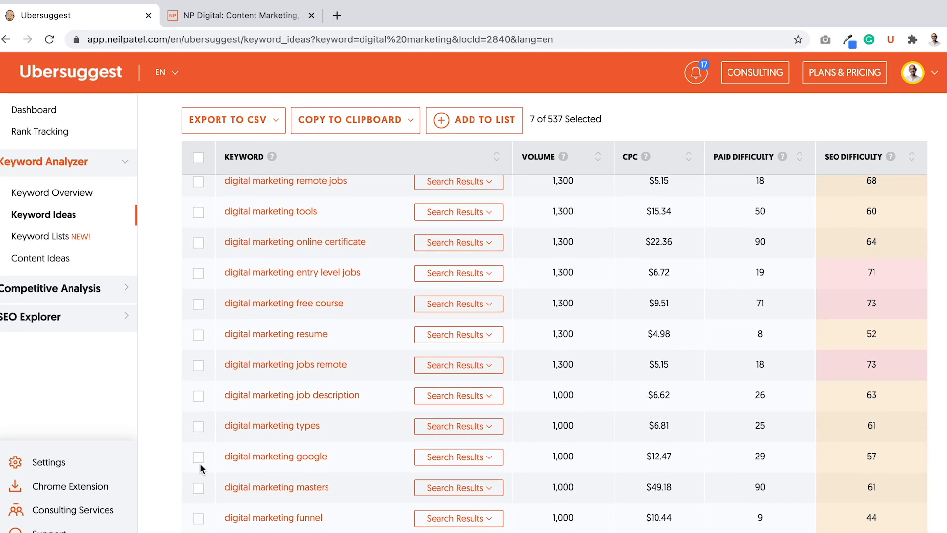
{"action": "left_click", "coordinate": [198, 457]}
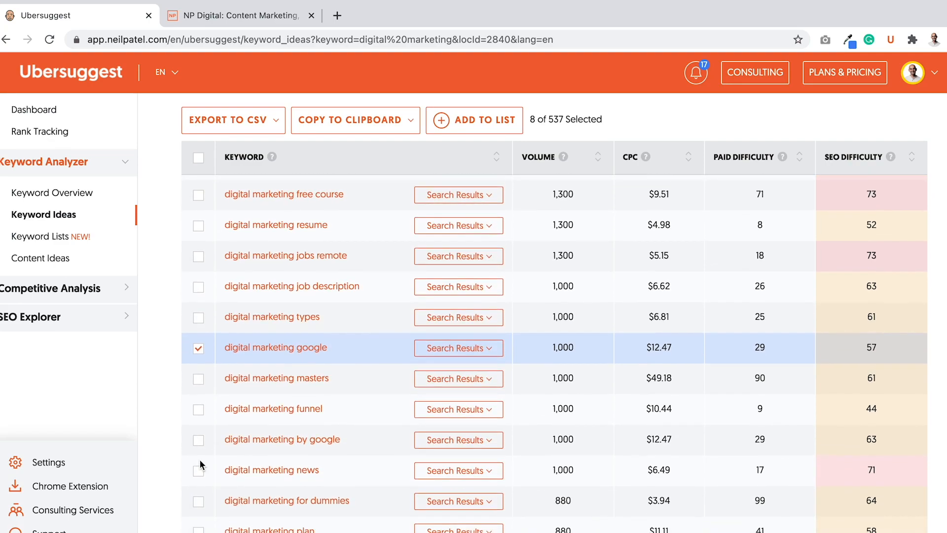
{"action": "left_click", "coordinate": [198, 409]}
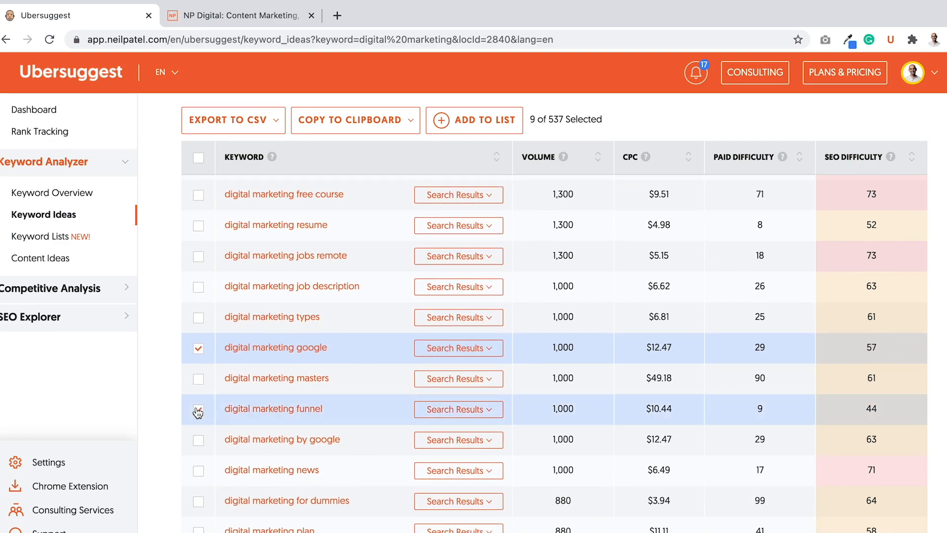
{"action": "scroll", "scroll_direction": "down", "scroll_amount": 3}
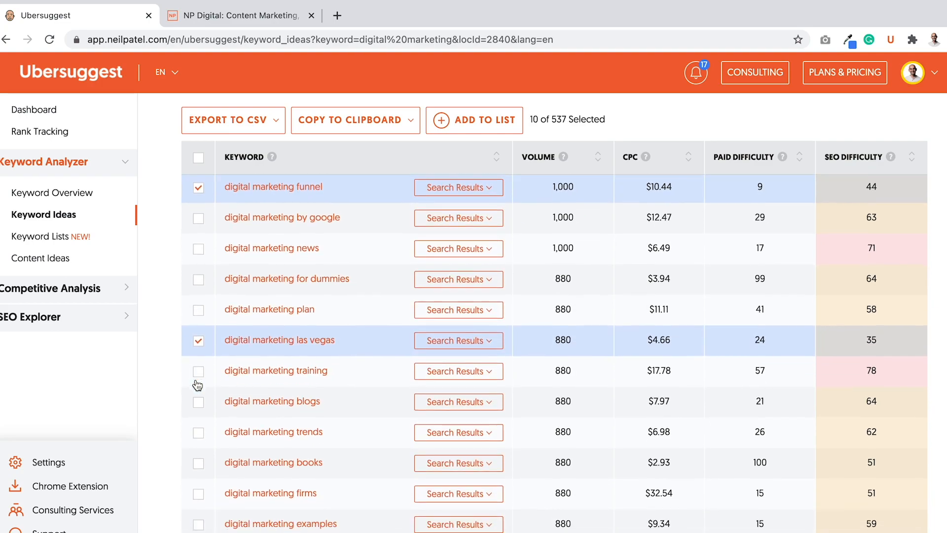
{"action": "scroll", "scroll_direction": "down", "scroll_amount": 3}
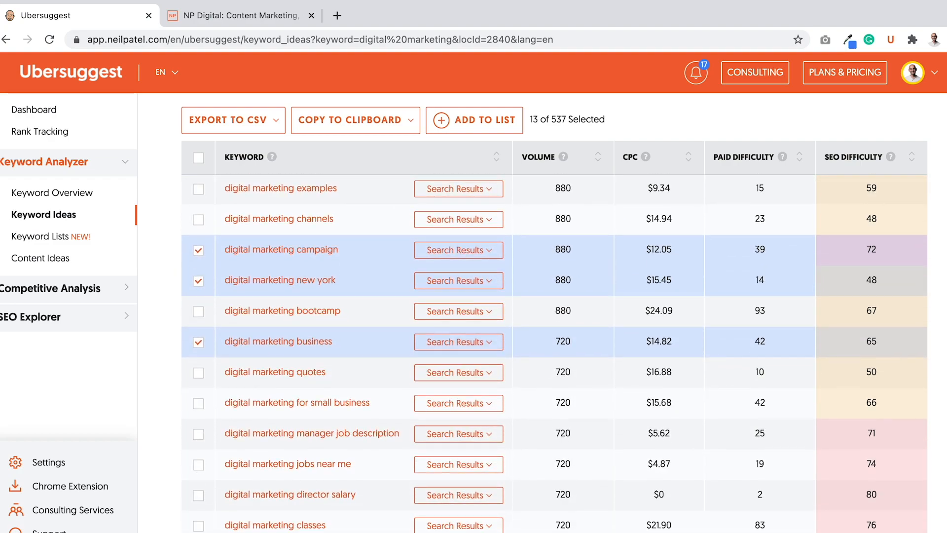
{"action": "scroll", "scroll_direction": "down", "scroll_amount": 3}
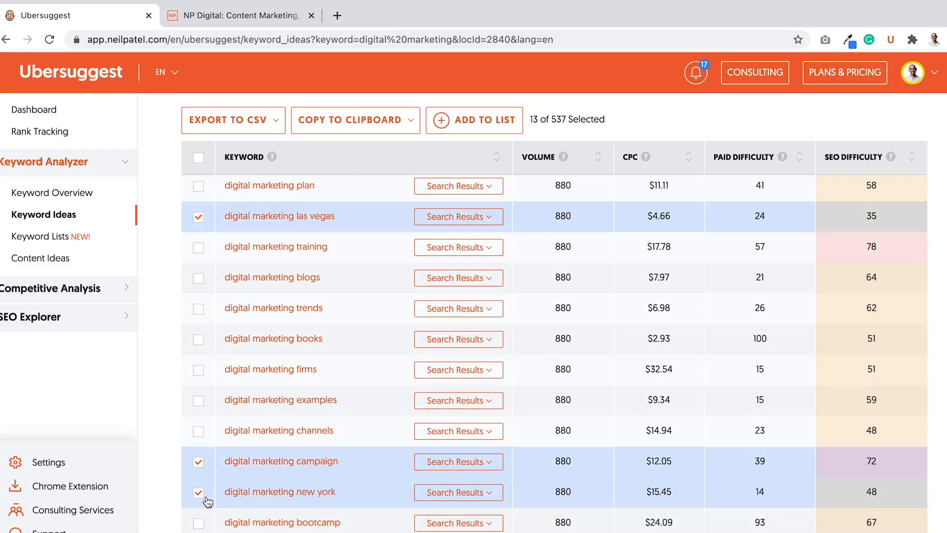
{"action": "scroll", "scroll_direction": "down", "scroll_amount": 3}
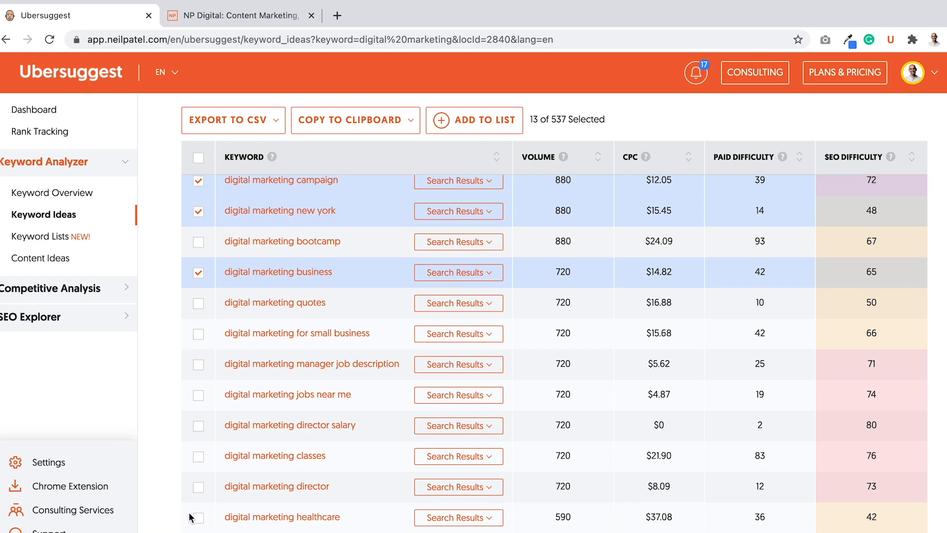
{"action": "left_click", "coordinate": [198, 517]}
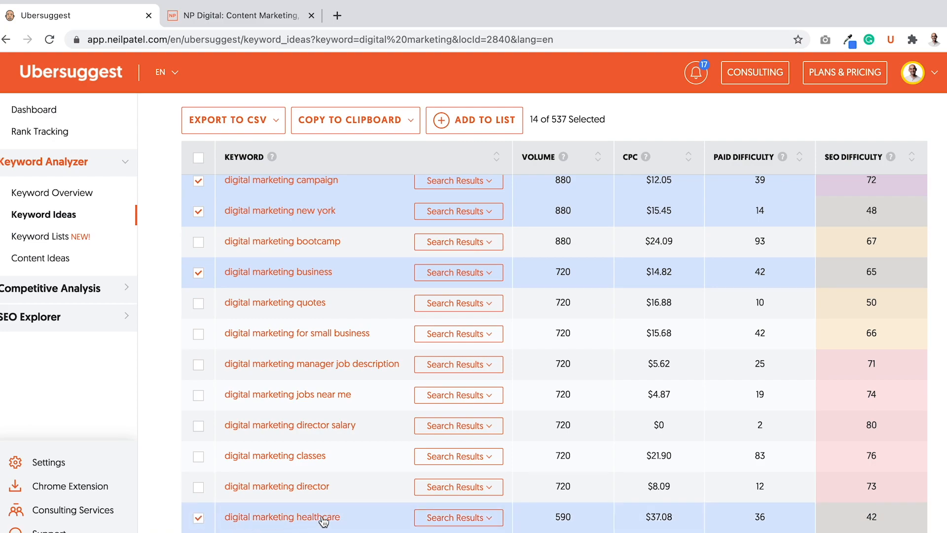
{"action": "scroll", "scroll_direction": "down", "scroll_amount": 3}
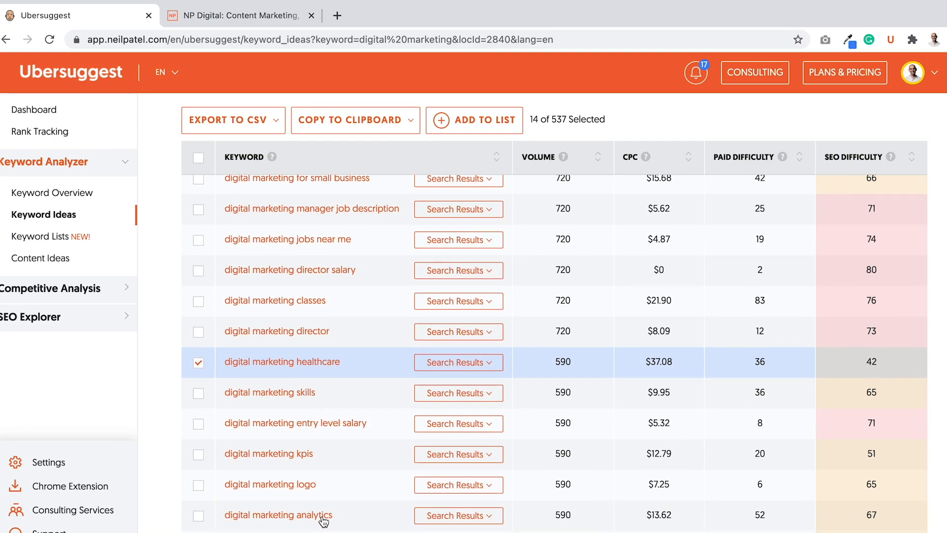
{"action": "scroll", "scroll_direction": "down", "scroll_amount": 3}
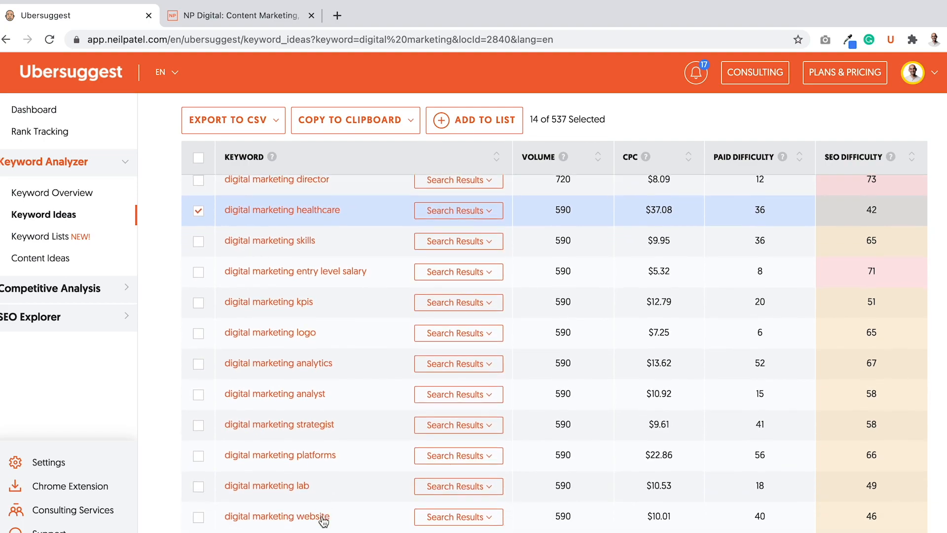
{"action": "scroll", "scroll_direction": "down", "scroll_amount": 3}
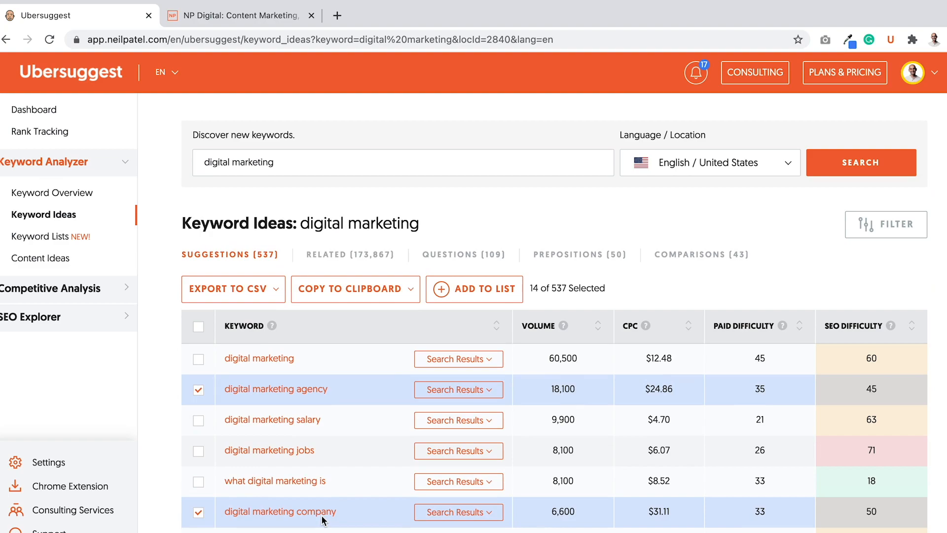
- Create a new keyword list 'digital marketing' and save the 14 selected keywords into it
{"action": "left_click", "coordinate": [483, 289]}
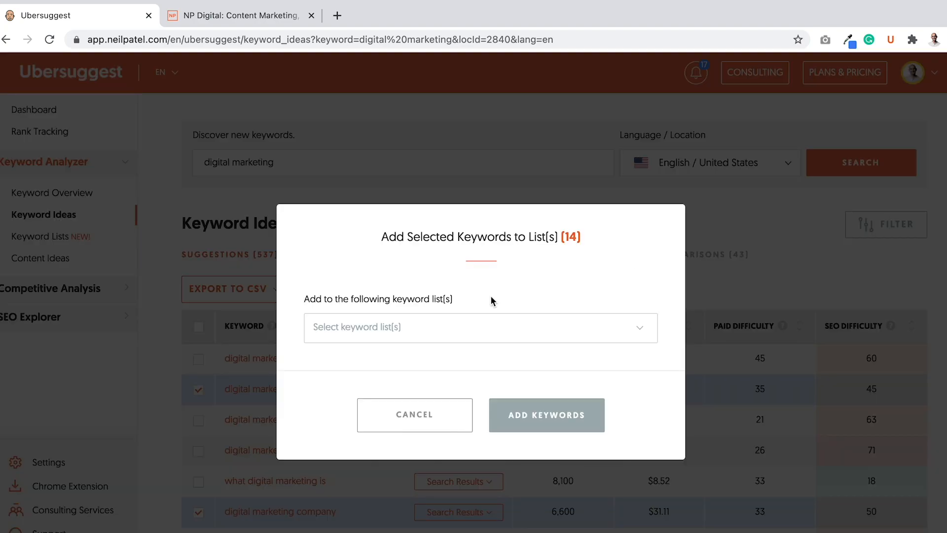
{"action": "left_click", "coordinate": [479, 327]}
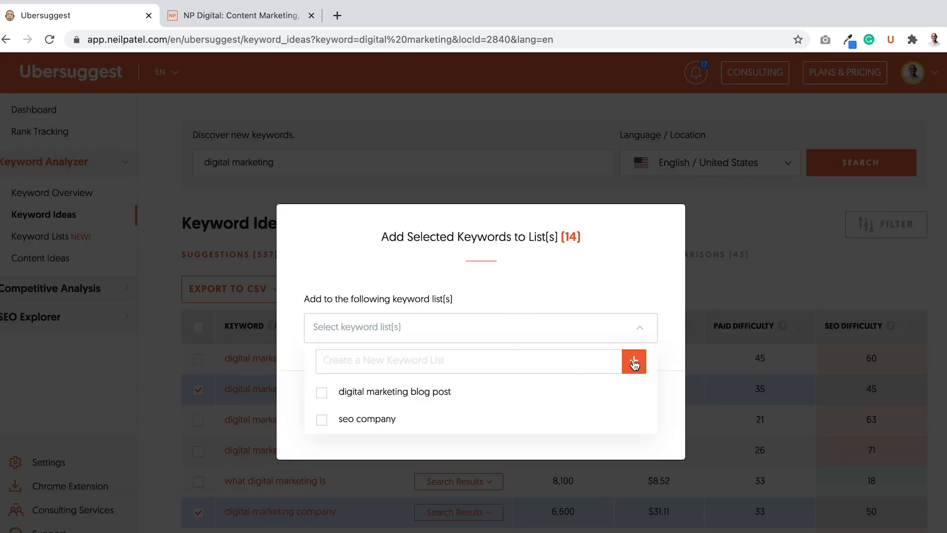
{"action": "type", "text": "digital mar"}
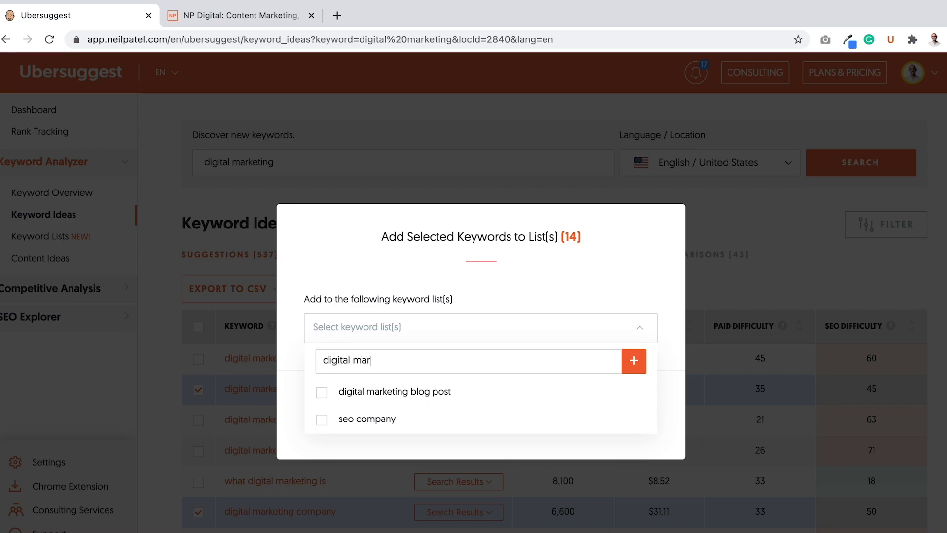
{"action": "type", "text": "keting"}
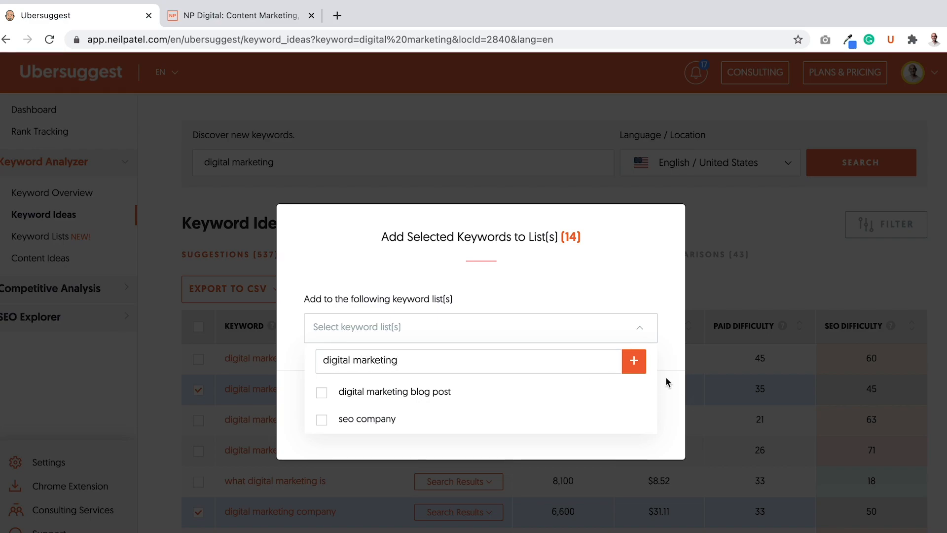
{"action": "left_click", "coordinate": [634, 361]}
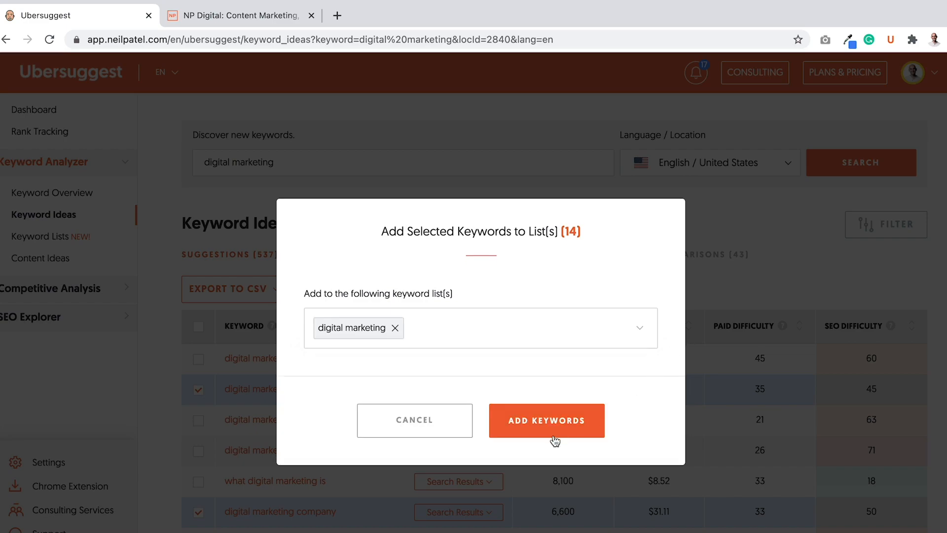
{"action": "left_click", "coordinate": [546, 420]}
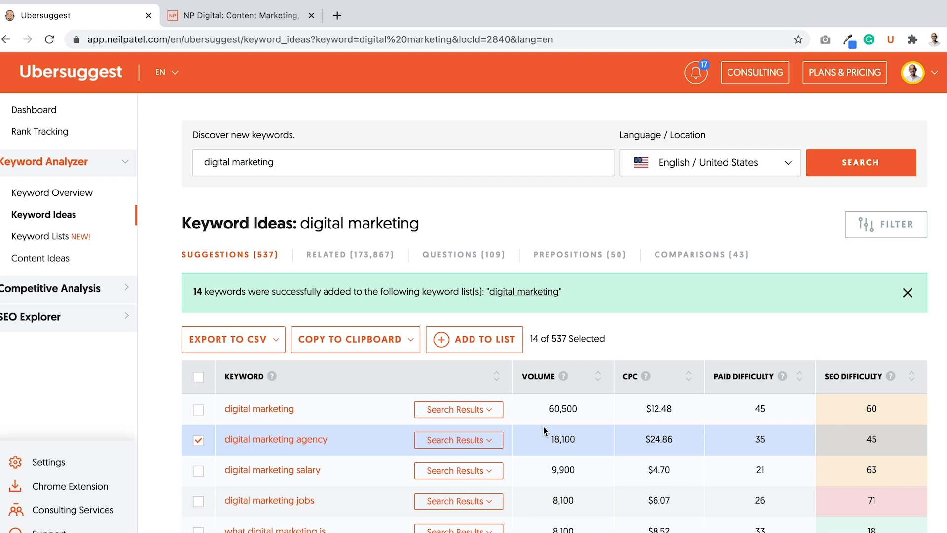
{"action": "mouse_move", "coordinate": [94, 228]}
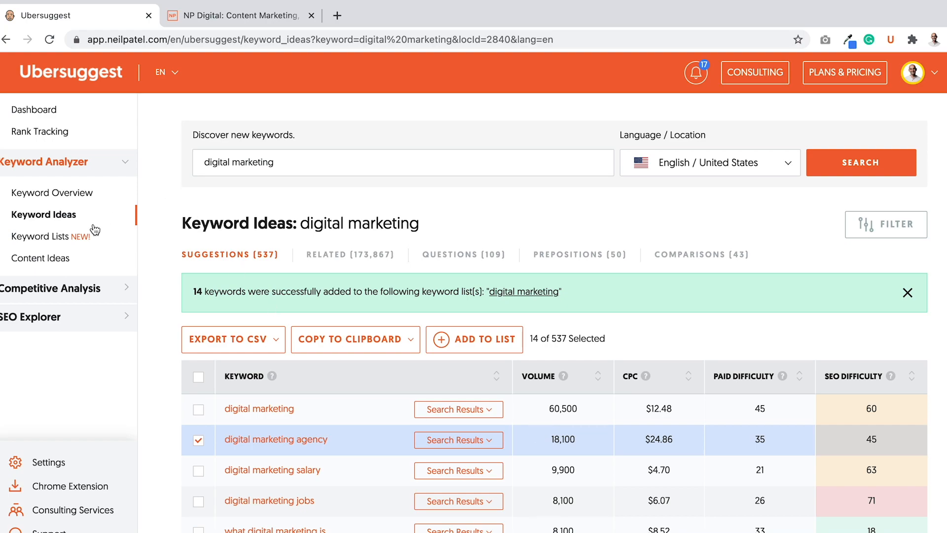
- Go to Keyword Lists and bring up the 'seo company' list
{"action": "left_click", "coordinate": [38, 236]}
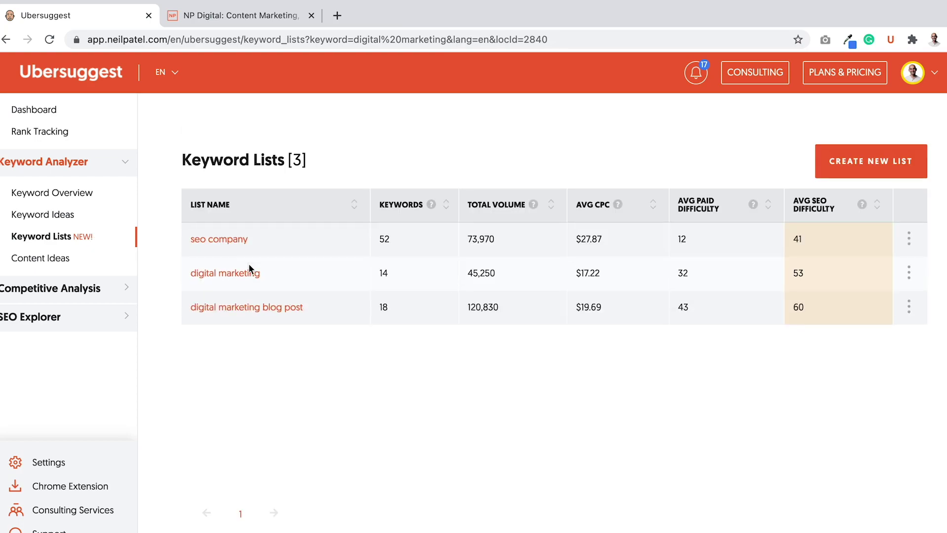
{"action": "left_click", "coordinate": [225, 273]}
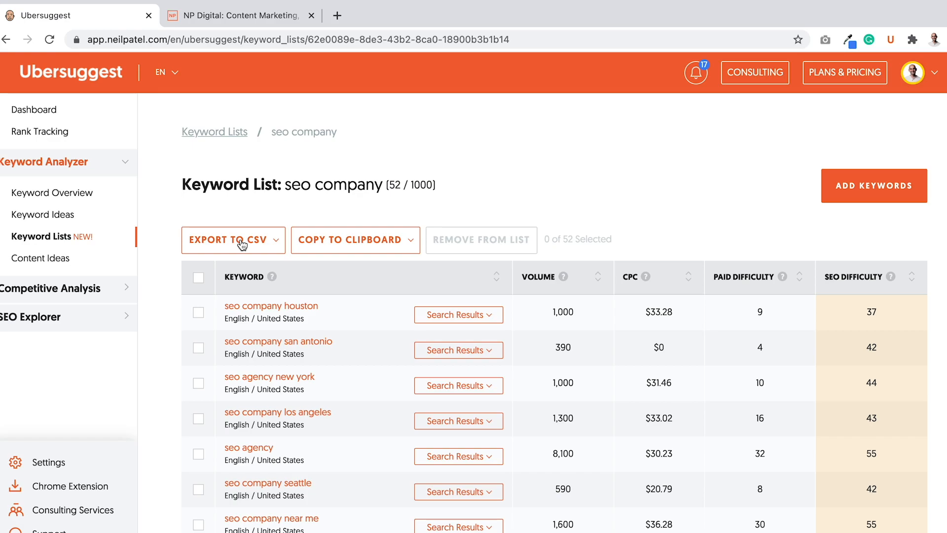
{"action": "scroll", "scroll_direction": "down", "scroll_amount": 3}
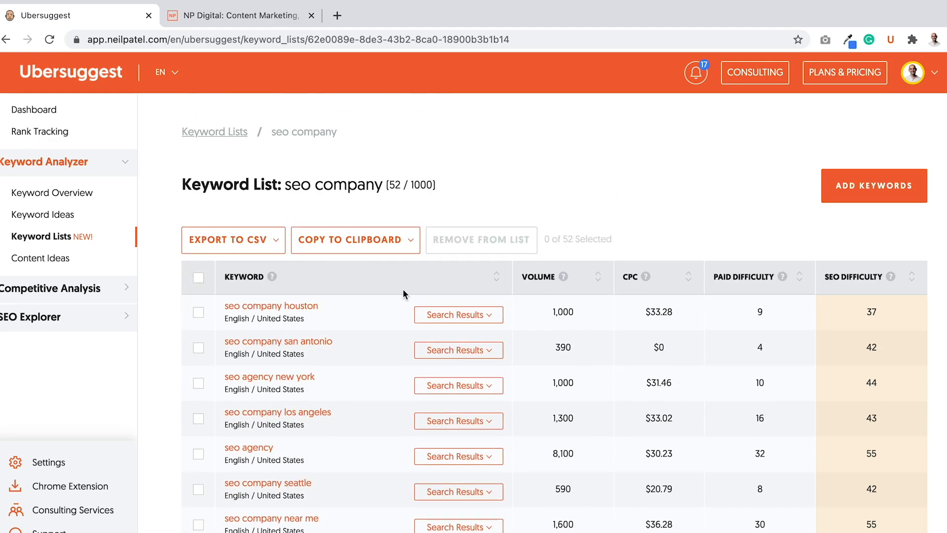
{"action": "mouse_move", "coordinate": [472, 323]}
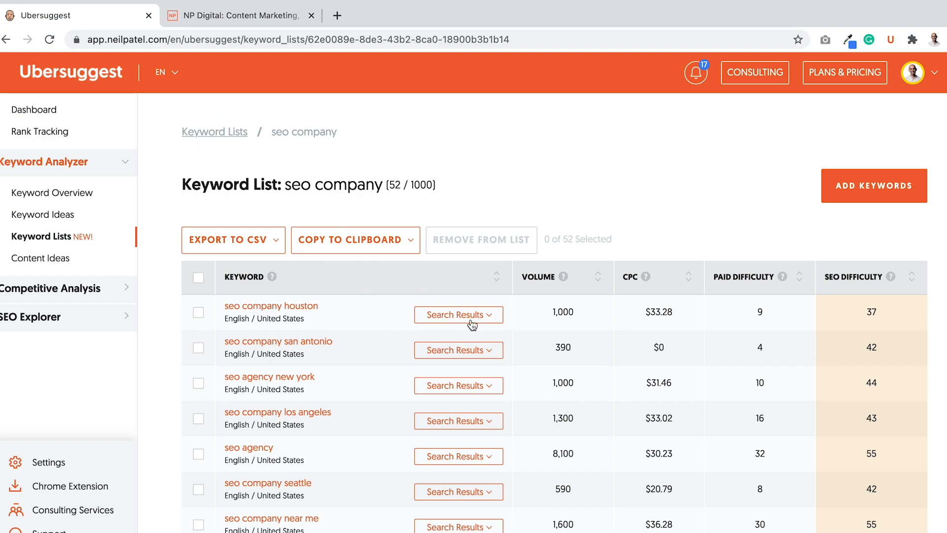
- Expand search results for 'seo company houston' and launch ranking sites like thriveagency.com in new tabs
{"action": "left_click", "coordinate": [458, 314]}
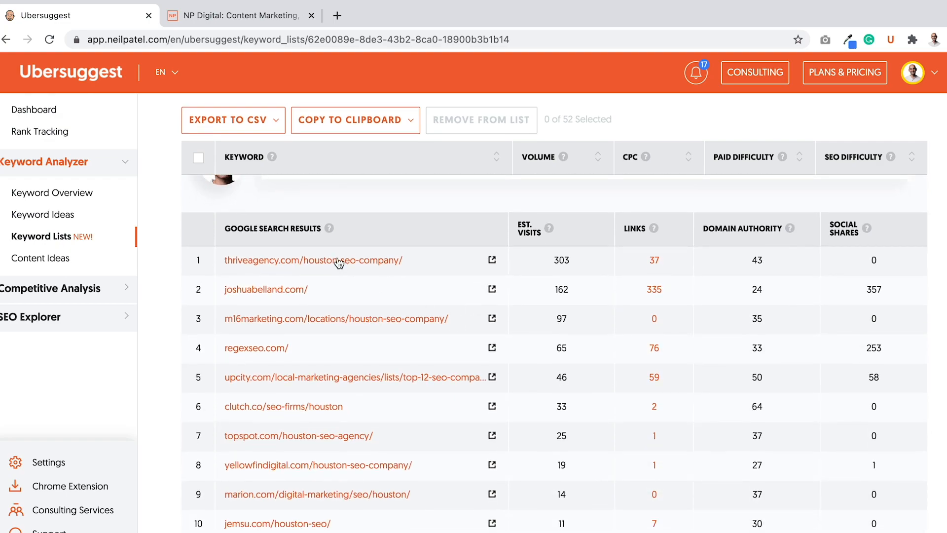
{"action": "mouse_move", "coordinate": [493, 264]}
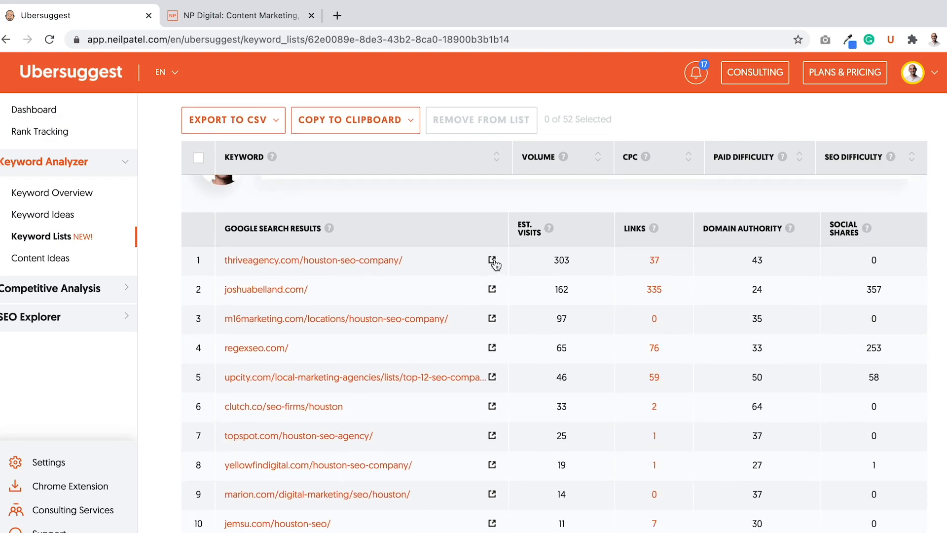
{"action": "left_click", "coordinate": [492, 260]}
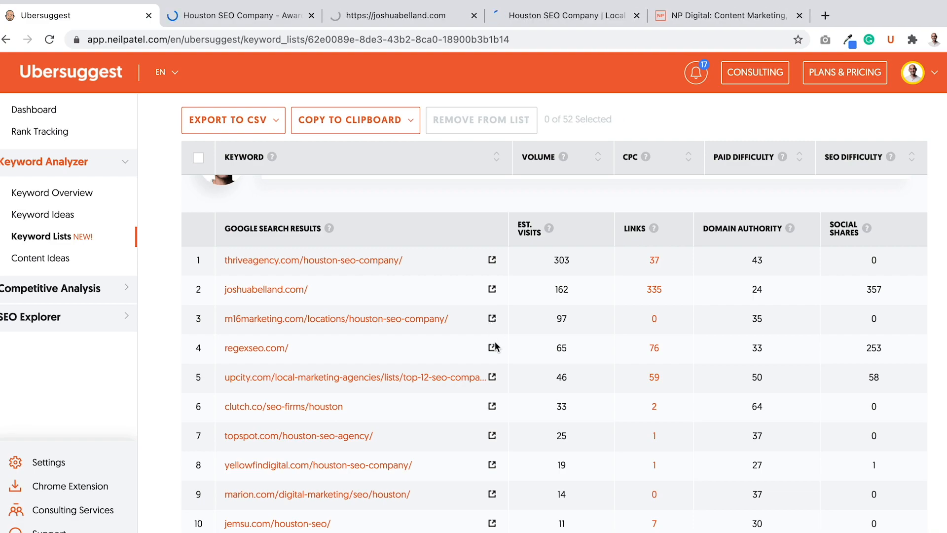
{"action": "left_click", "coordinate": [492, 378]}
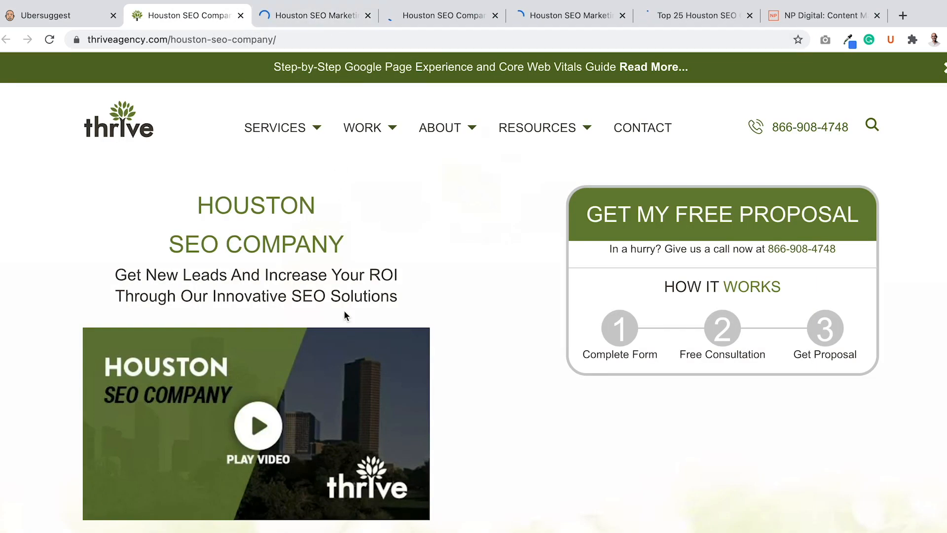
- Skim the first Houston SEO competitor site, then the M16 Marketing site
{"action": "scroll", "scroll_direction": "down", "scroll_amount": 3}
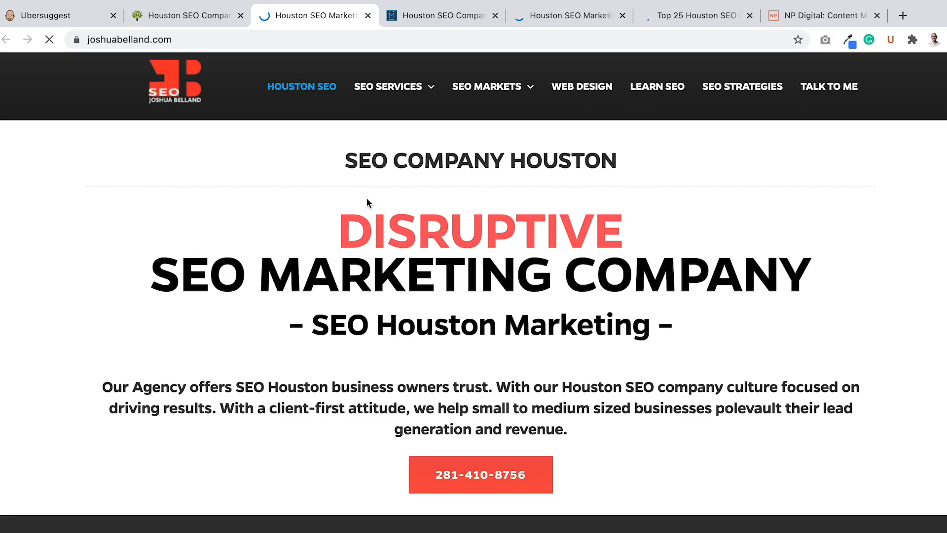
{"action": "scroll", "scroll_direction": "down", "scroll_amount": 3}
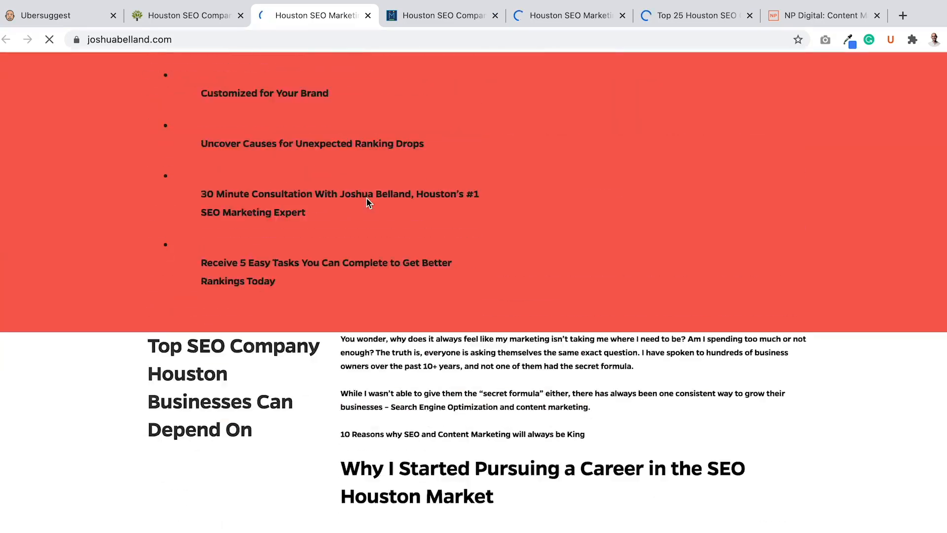
{"action": "left_click", "coordinate": [441, 16]}
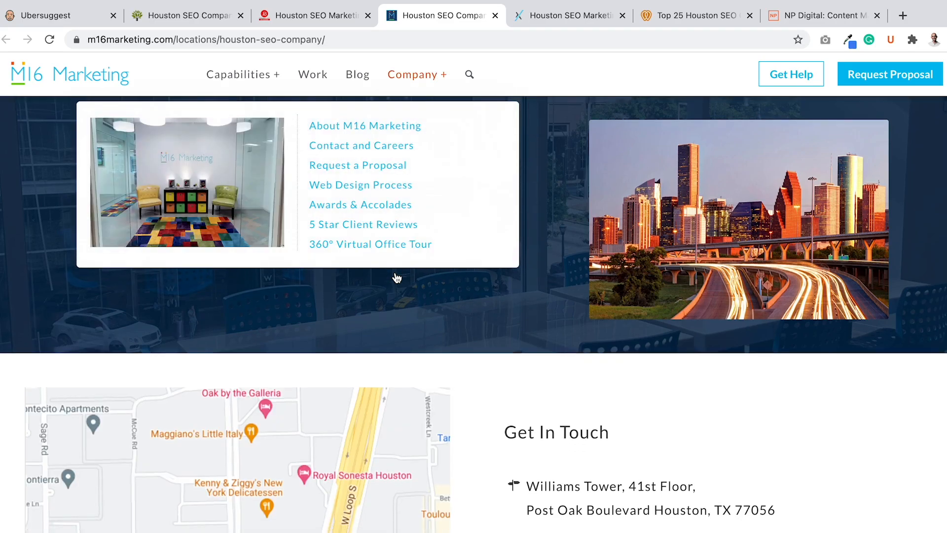
{"action": "scroll", "scroll_direction": "down", "scroll_amount": 3}
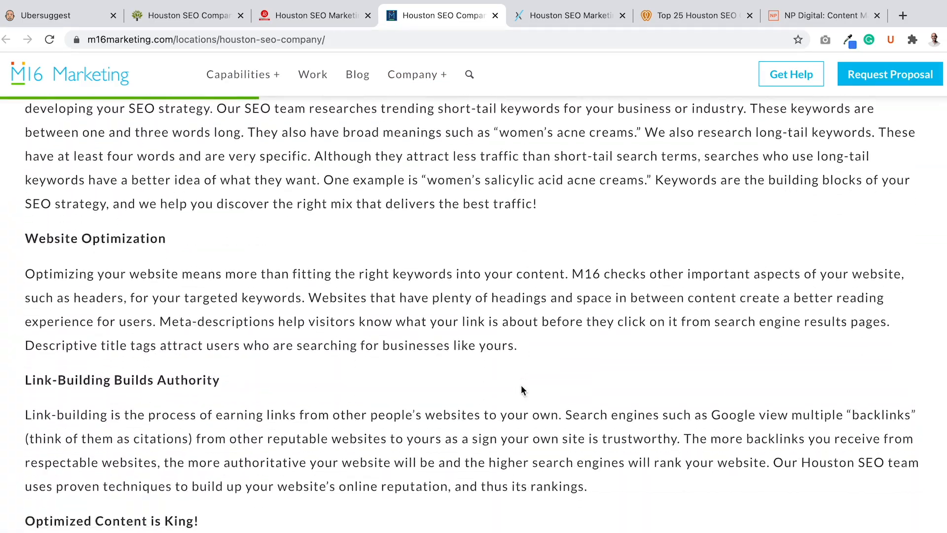
- Skim the RegexSEO site and finish on UpCity's Top Houston SEO Companies page
{"action": "left_click", "coordinate": [567, 16]}
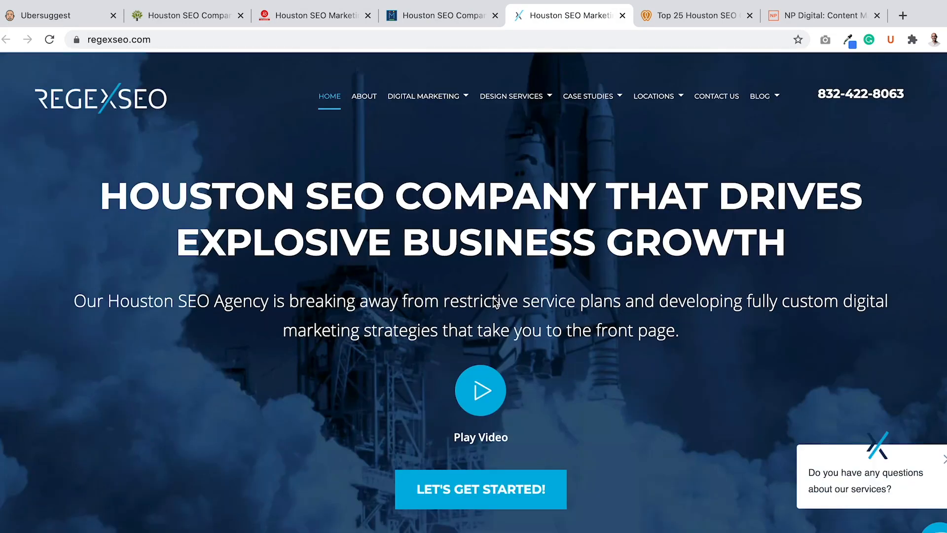
{"action": "scroll", "scroll_direction": "down", "scroll_amount": 3}
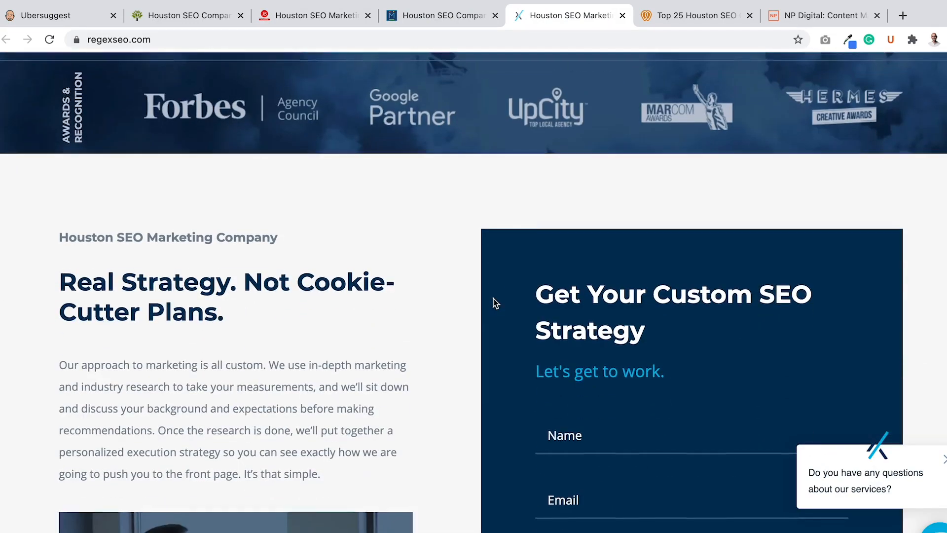
{"action": "scroll", "scroll_direction": "down", "scroll_amount": 3}
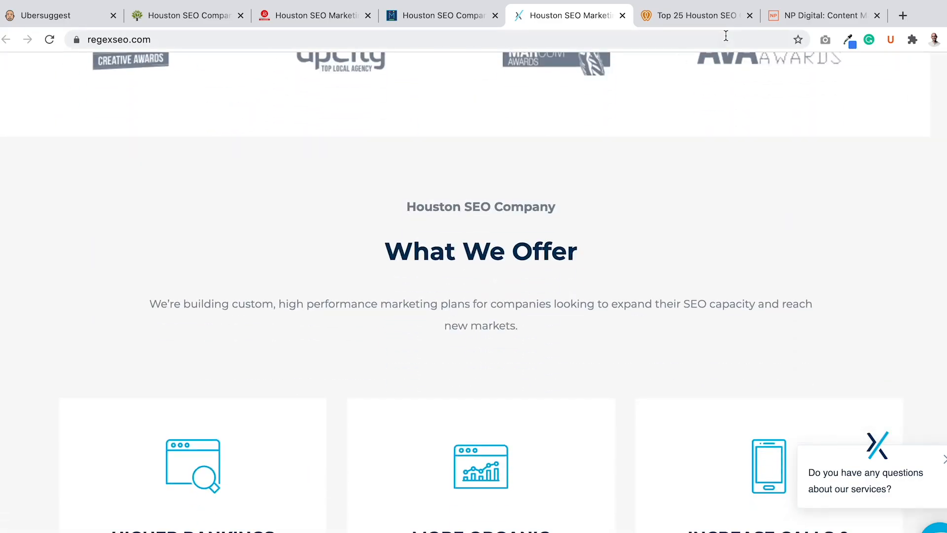
{"action": "left_click", "coordinate": [694, 16]}
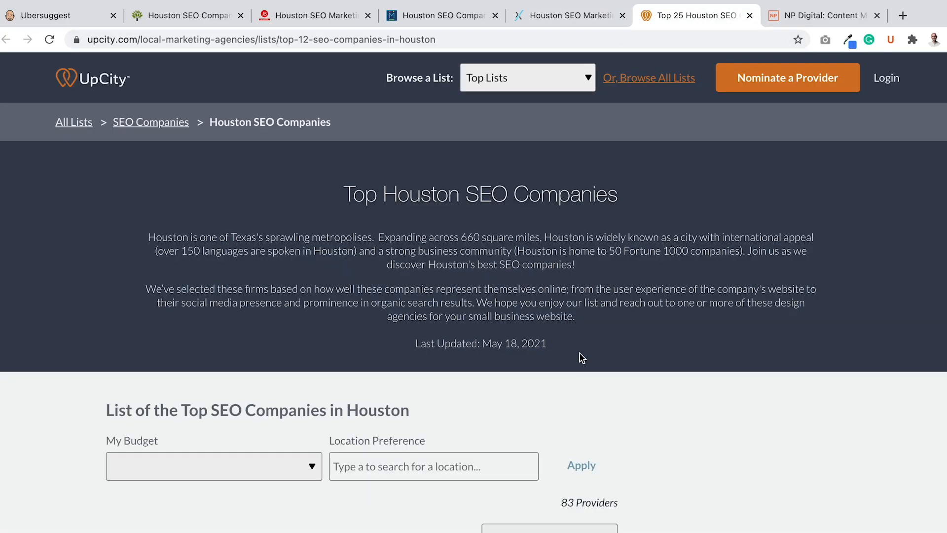
{"action": "scroll", "scroll_direction": "down", "scroll_amount": 3}
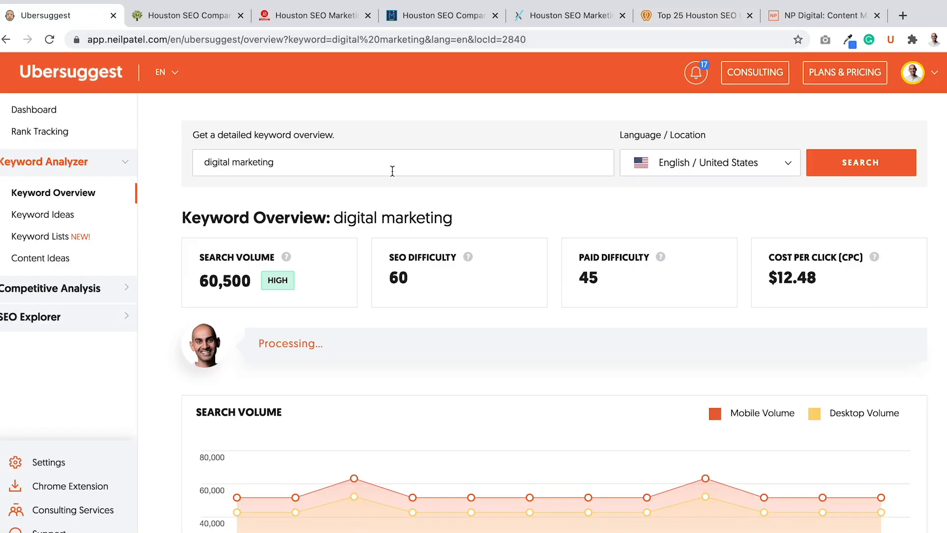
- Search the keyword overview for 'seo company houston' and show its keyword ideas
{"action": "type", "text": "seo company houston"}
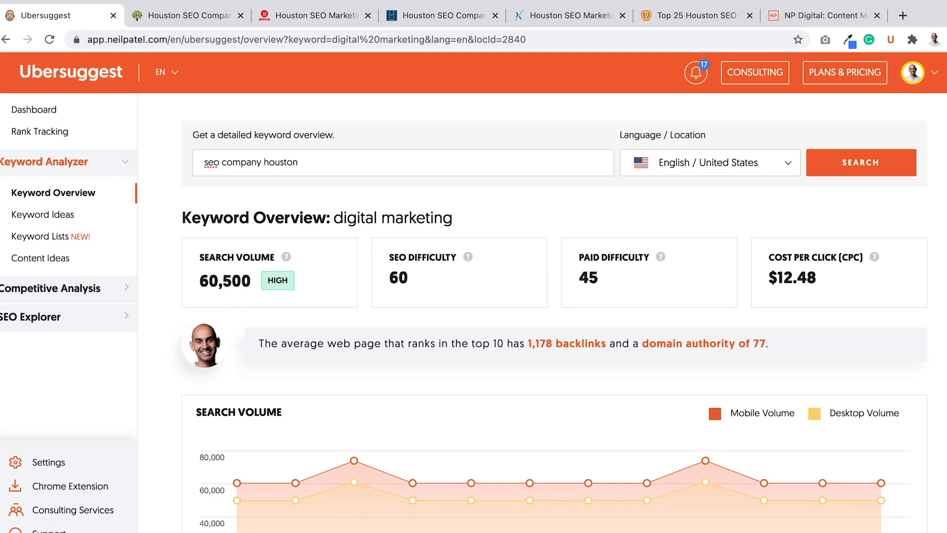
{"action": "mouse_move", "coordinate": [766, 167]}
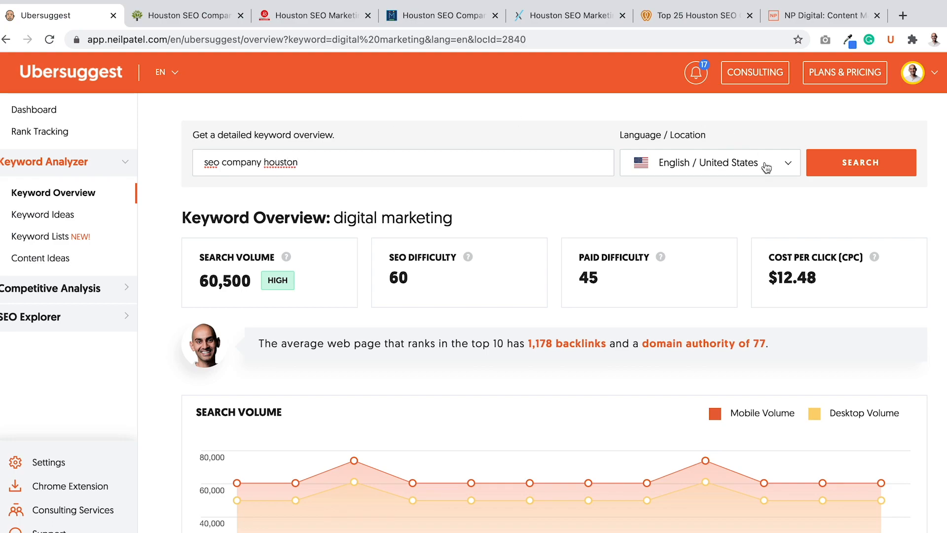
{"action": "left_click", "coordinate": [861, 162]}
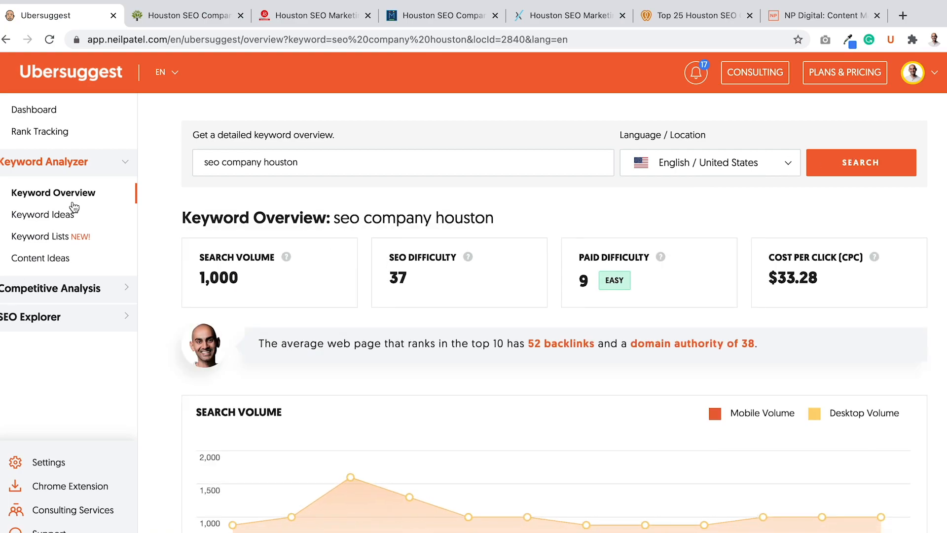
{"action": "left_click", "coordinate": [43, 215]}
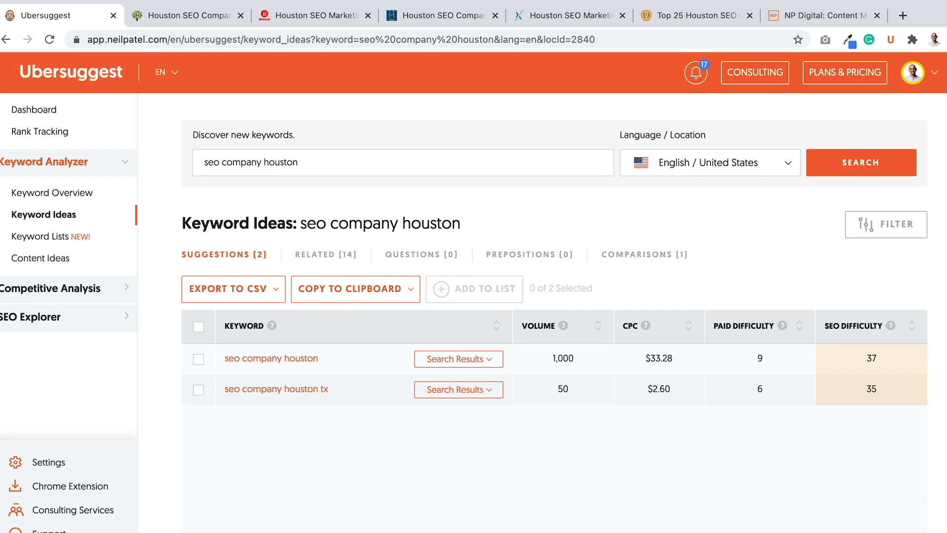
- Review the Related keyword ideas for 'seo company houston'
{"action": "left_click", "coordinate": [326, 254]}
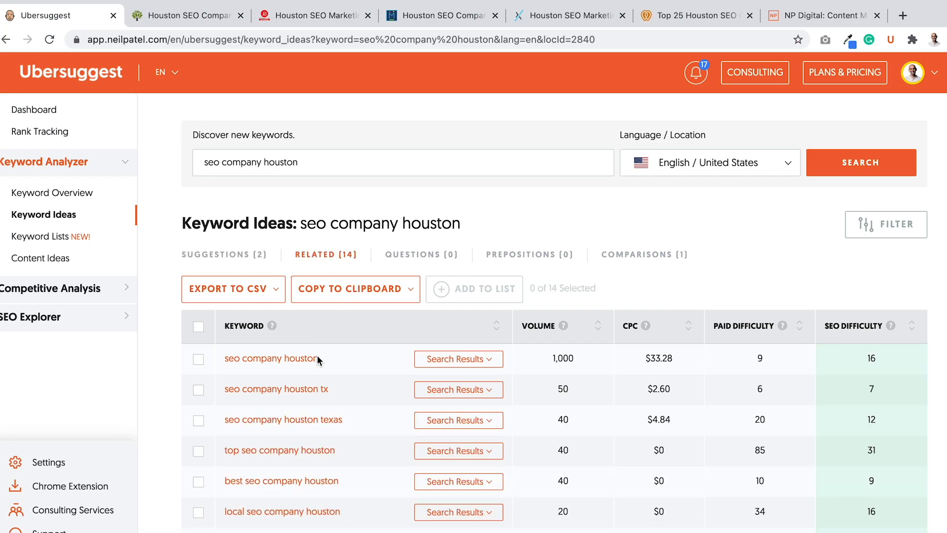
{"action": "scroll", "scroll_direction": "down", "scroll_amount": 3}
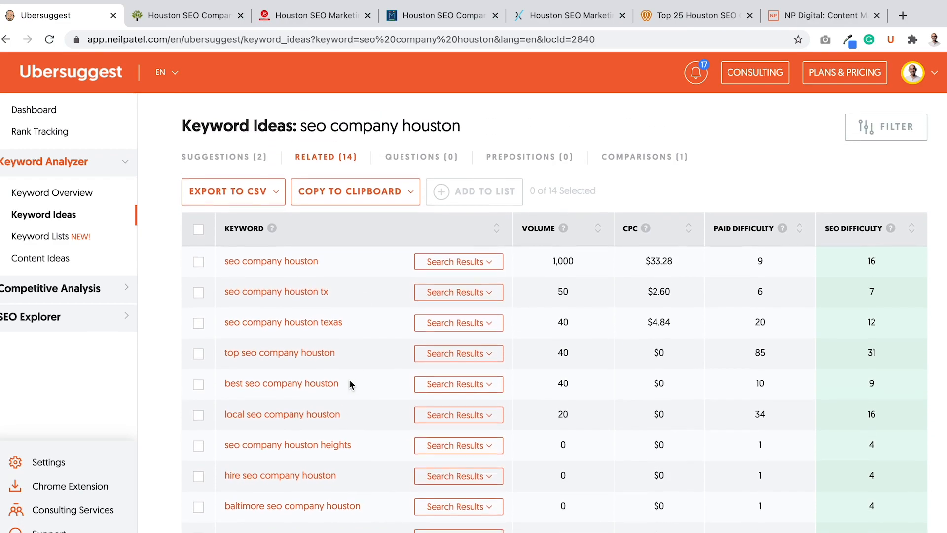
{"action": "scroll", "scroll_direction": "down", "scroll_amount": 3}
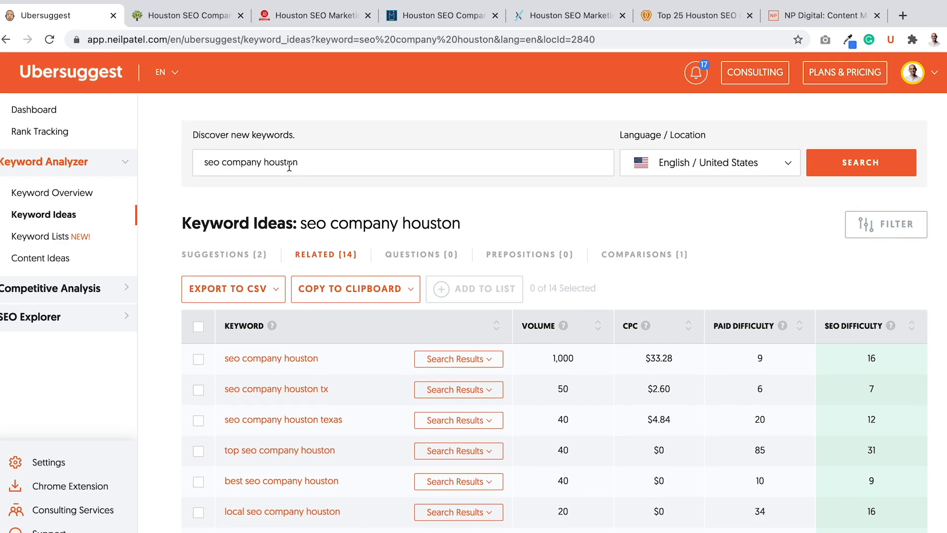
- Replace the search term with 'seo company lawyers' and search its keyword ideas
{"action": "double_click", "coordinate": [283, 163]}
{"action": "type", "text": "lawye"}
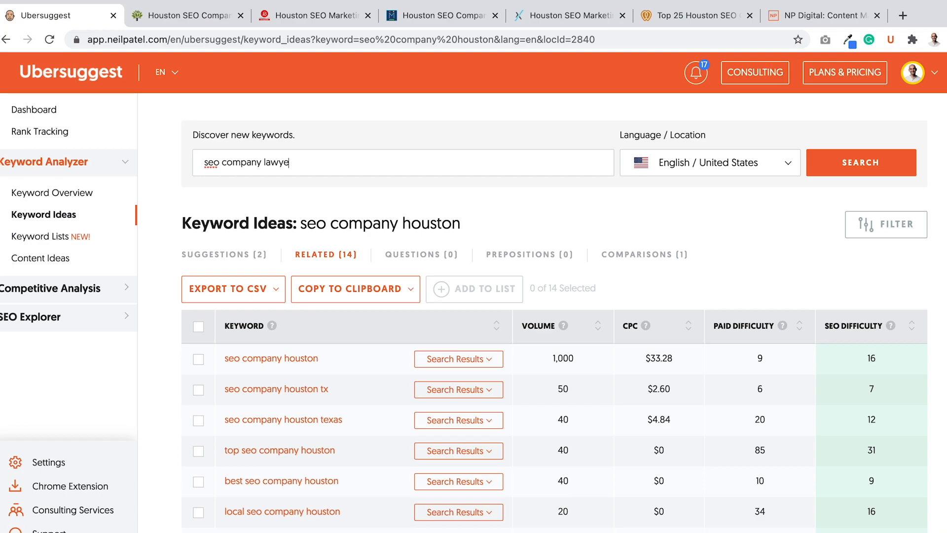
{"action": "left_click", "coordinate": [860, 162]}
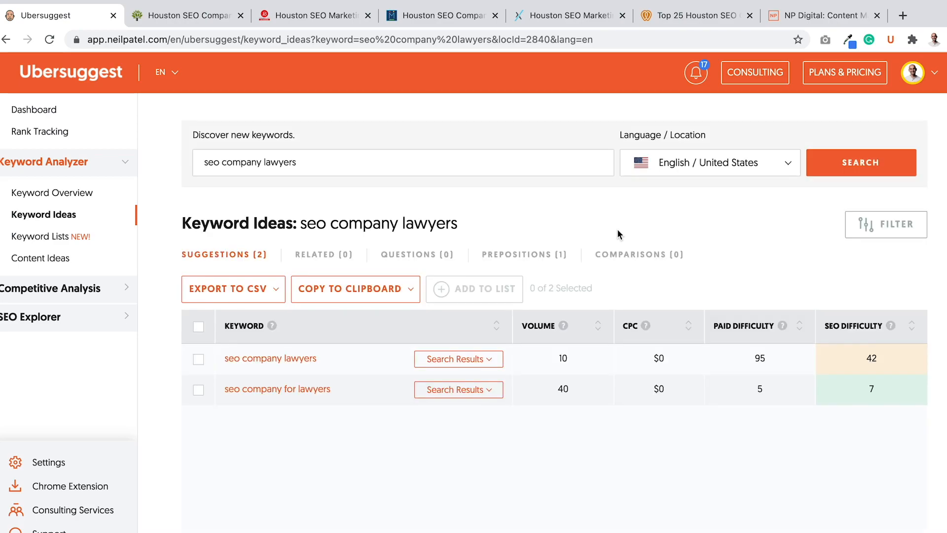
{"action": "mouse_move", "coordinate": [319, 262]}
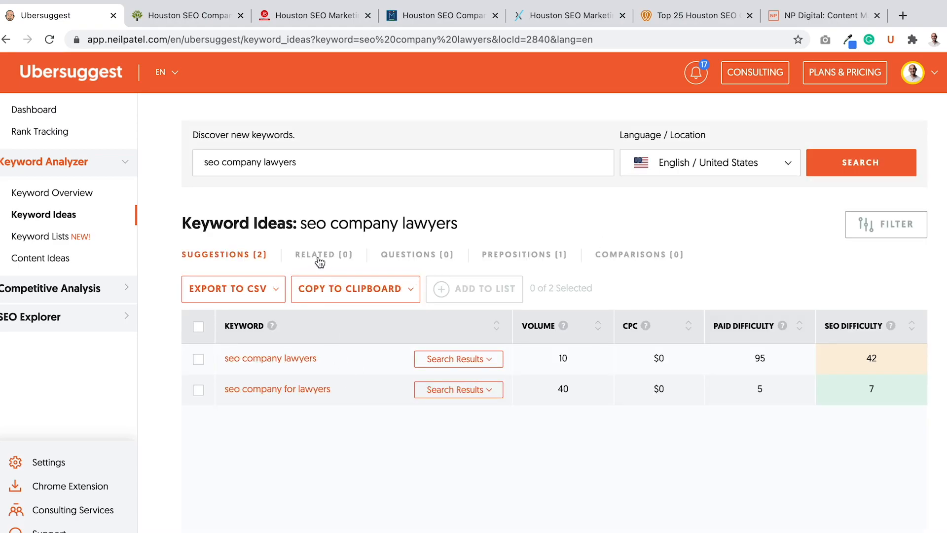
{"action": "mouse_move", "coordinate": [523, 268]}
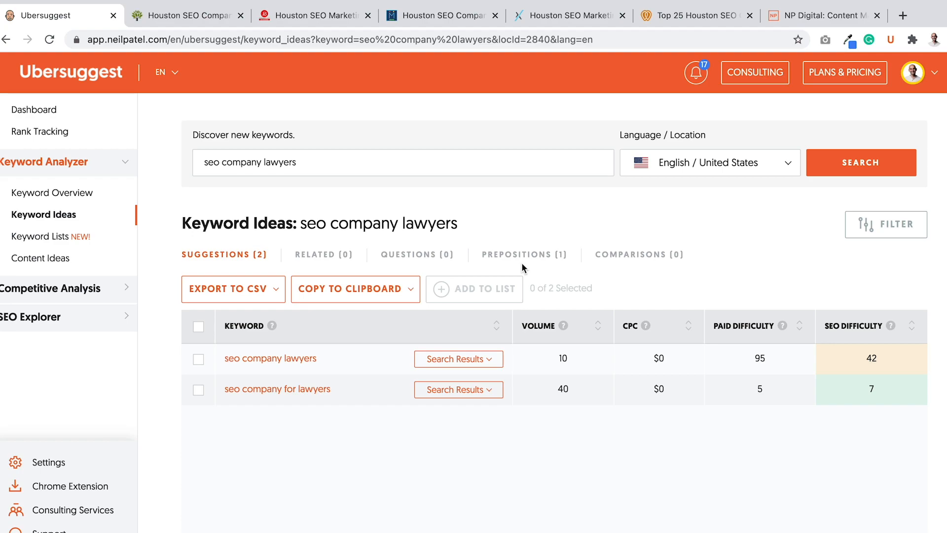
{"action": "mouse_move", "coordinate": [331, 156]}
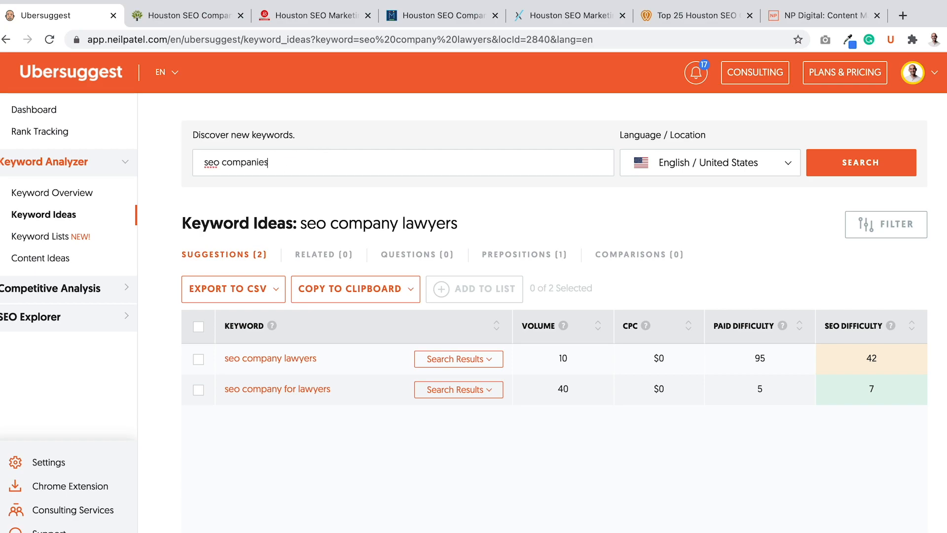
- Search 'seo companies' and tick four ideas, including seo companies chicago and in new york
{"action": "left_click", "coordinate": [861, 163]}
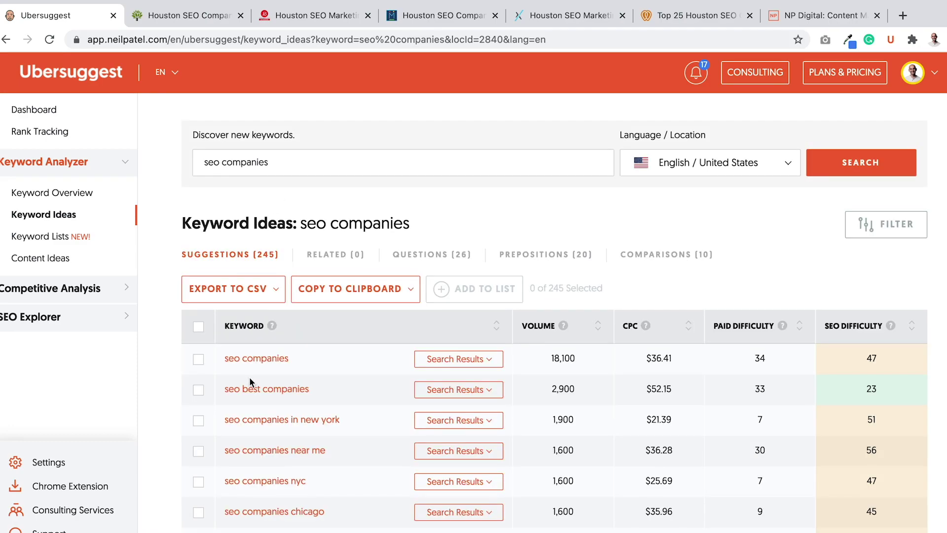
{"action": "left_click", "coordinate": [198, 359]}
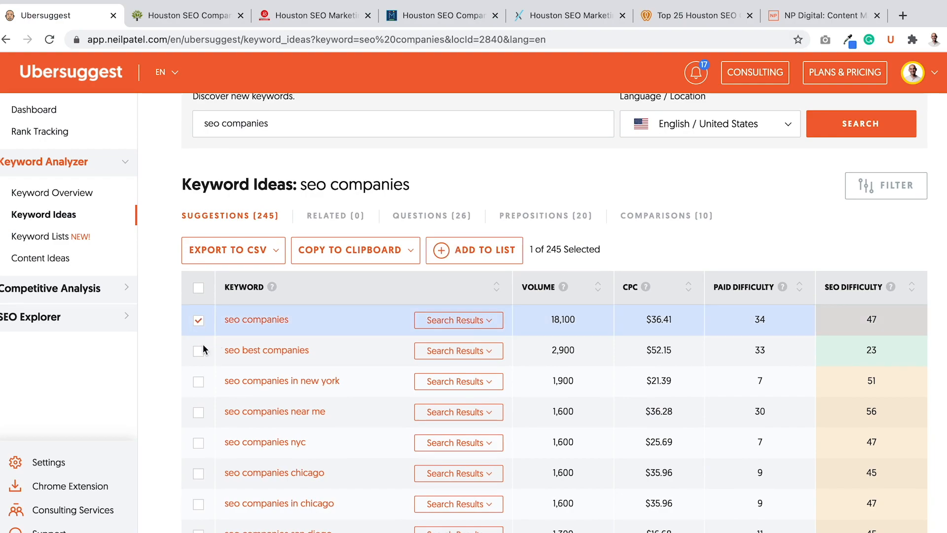
{"action": "left_click", "coordinate": [198, 351]}
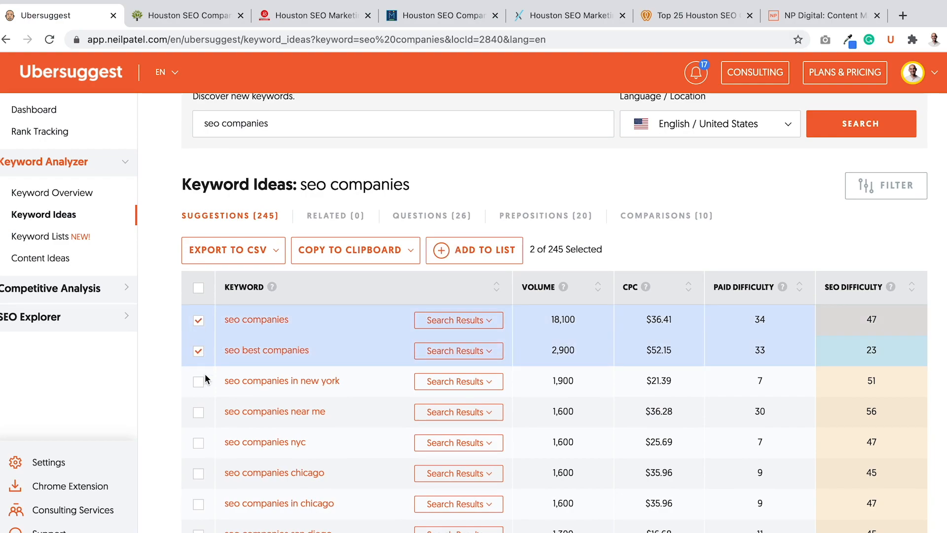
{"action": "left_click", "coordinate": [198, 381]}
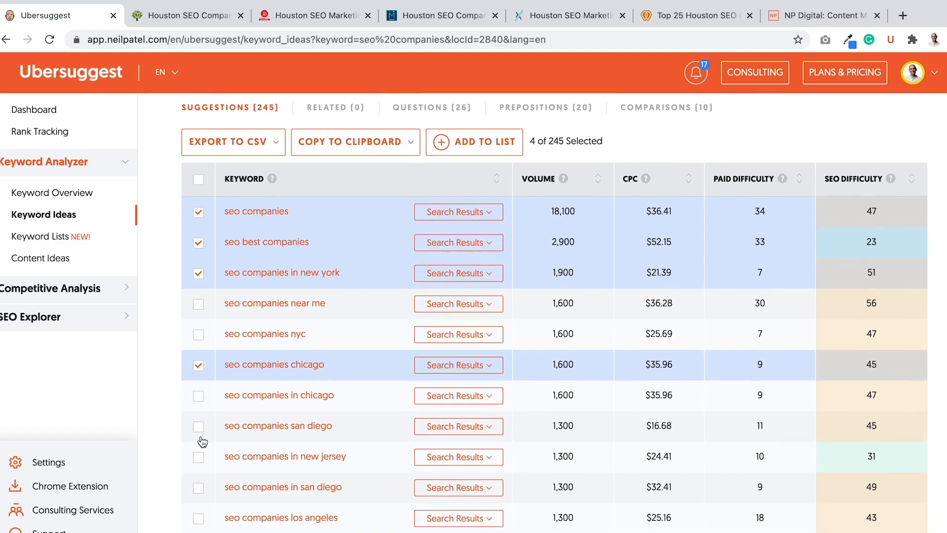
{"action": "scroll", "scroll_direction": "down", "scroll_amount": 3}
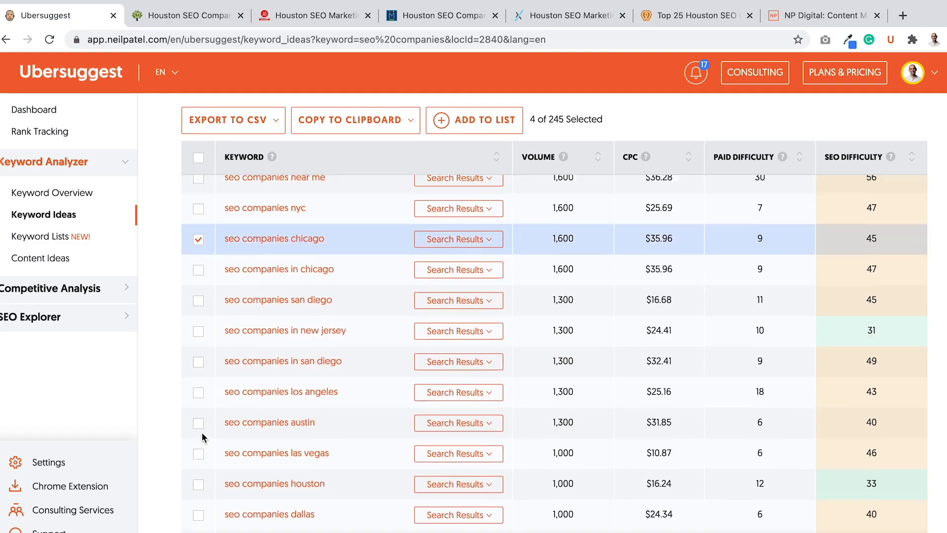
- Add the four ticked keywords to the 'seo company' list, then clear the selection
{"action": "left_click", "coordinate": [484, 120]}
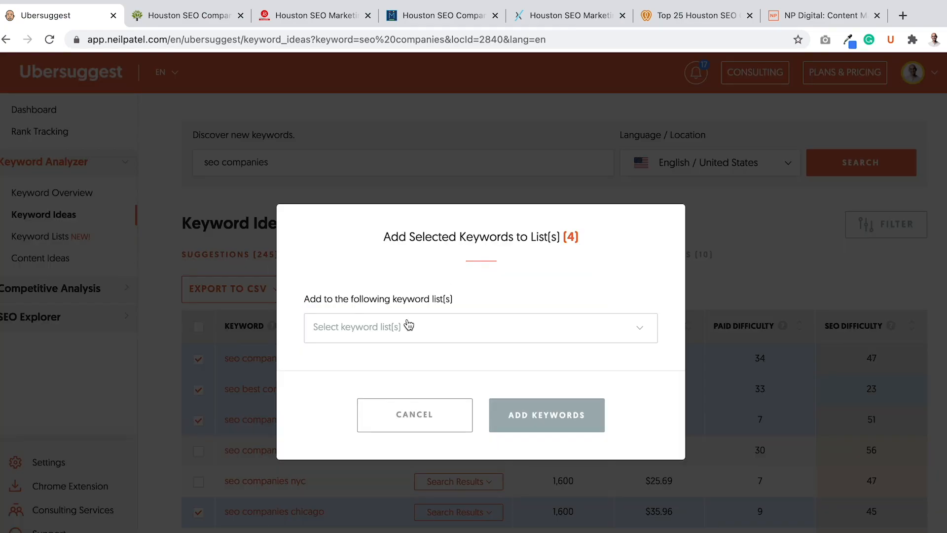
{"action": "left_click", "coordinate": [480, 327]}
{"action": "type", "text": "seo company"}
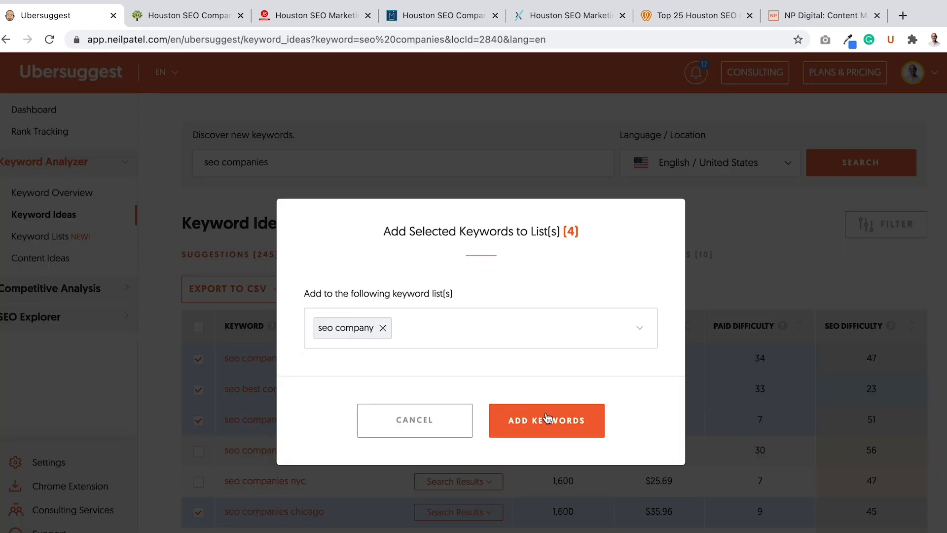
{"action": "left_click", "coordinate": [547, 420]}
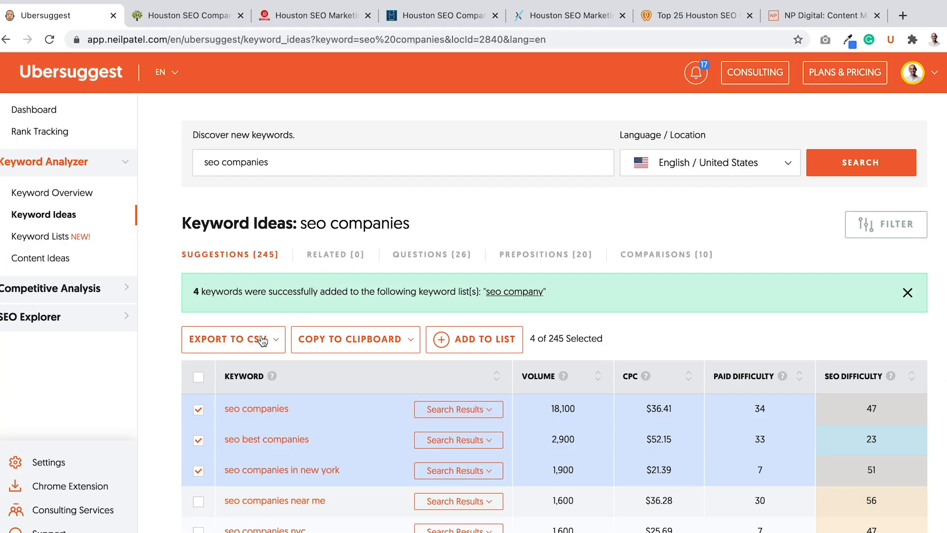
{"action": "left_click", "coordinate": [199, 376]}
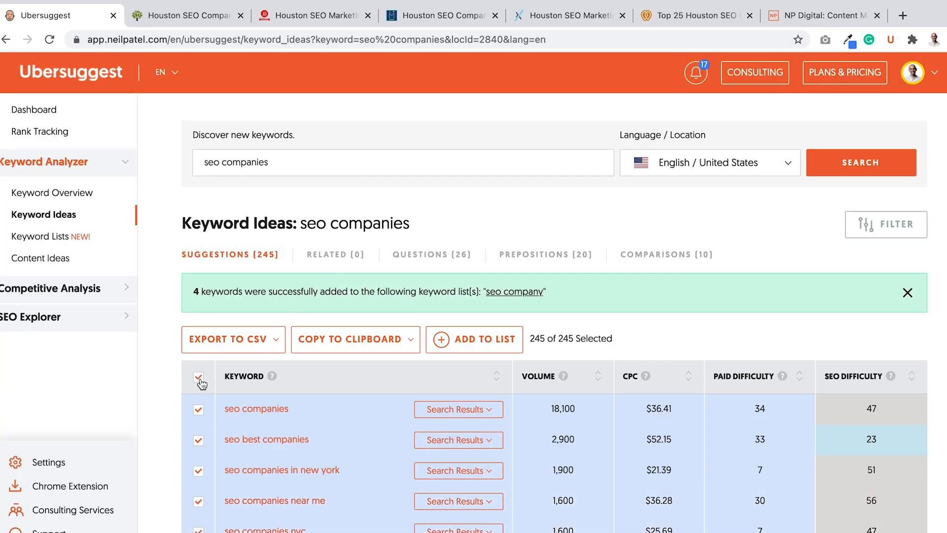
{"action": "left_click", "coordinate": [198, 376]}
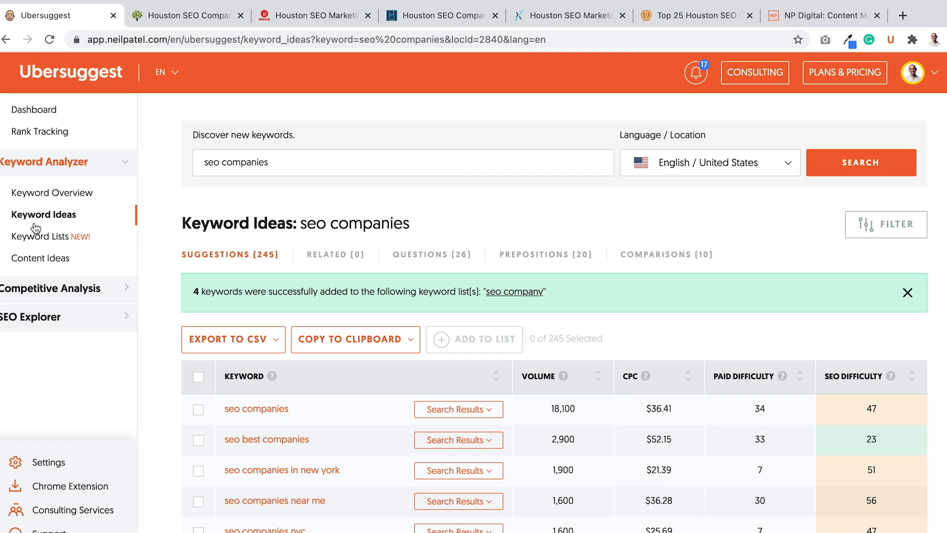
- Review the 'seo company' list's 56 keywords, briefly ticking and unticking seo company houston
{"action": "left_click", "coordinate": [35, 237]}
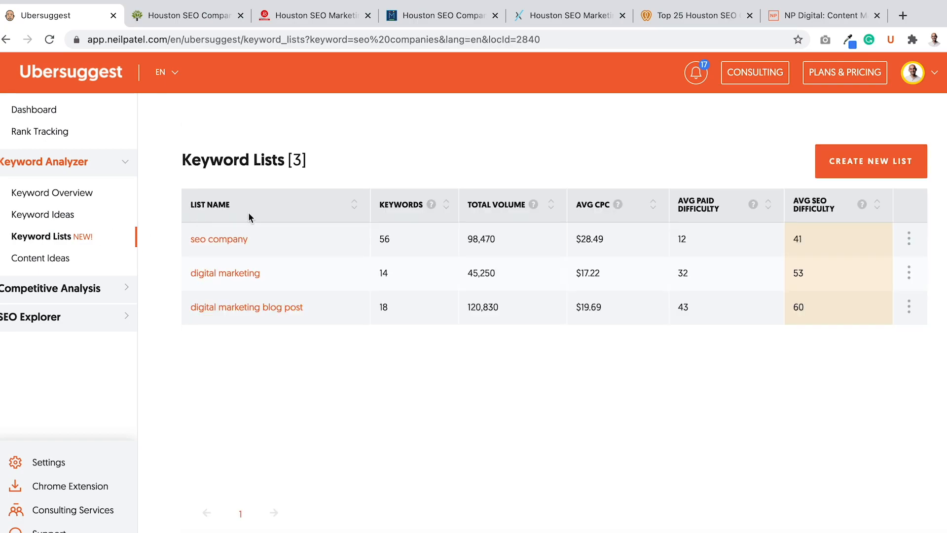
{"action": "mouse_move", "coordinate": [288, 241]}
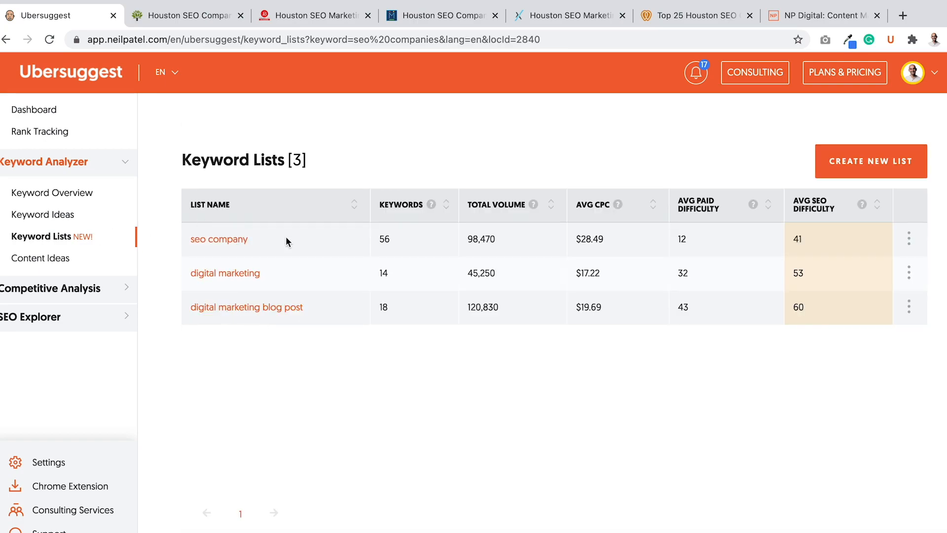
{"action": "mouse_move", "coordinate": [286, 366]}
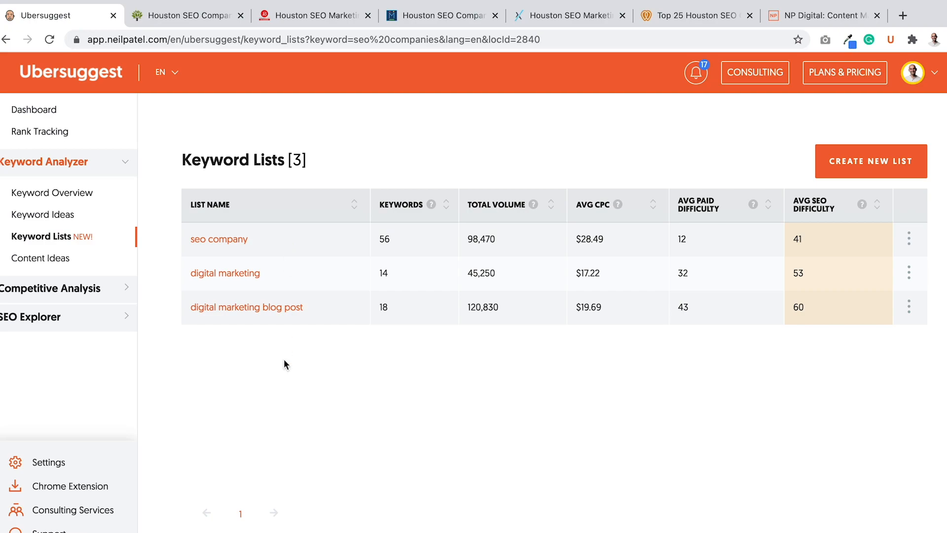
{"action": "mouse_move", "coordinate": [235, 244]}
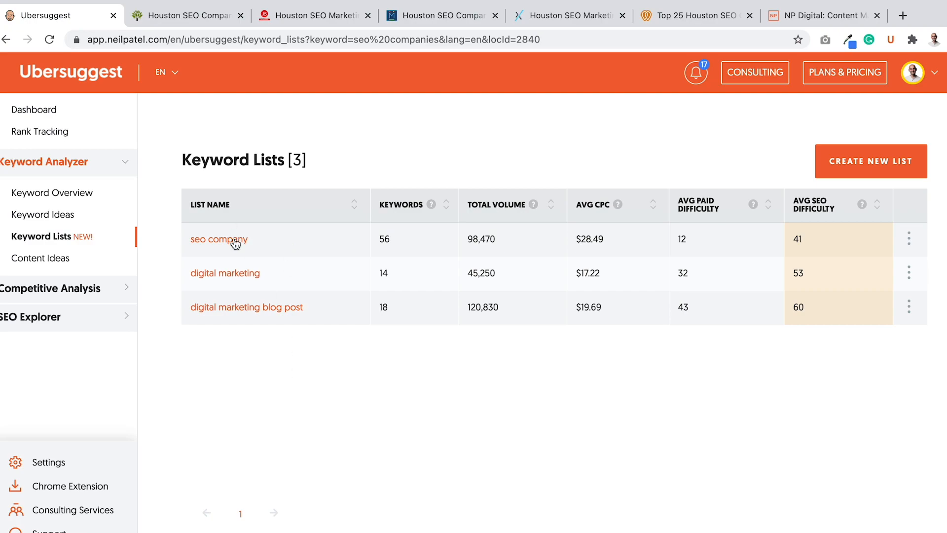
{"action": "left_click", "coordinate": [219, 239]}
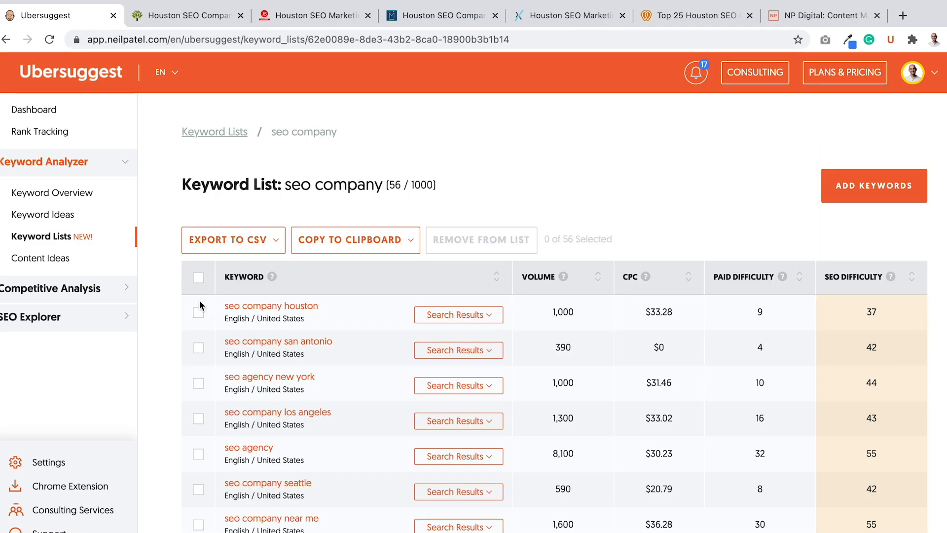
{"action": "left_click", "coordinate": [198, 313]}
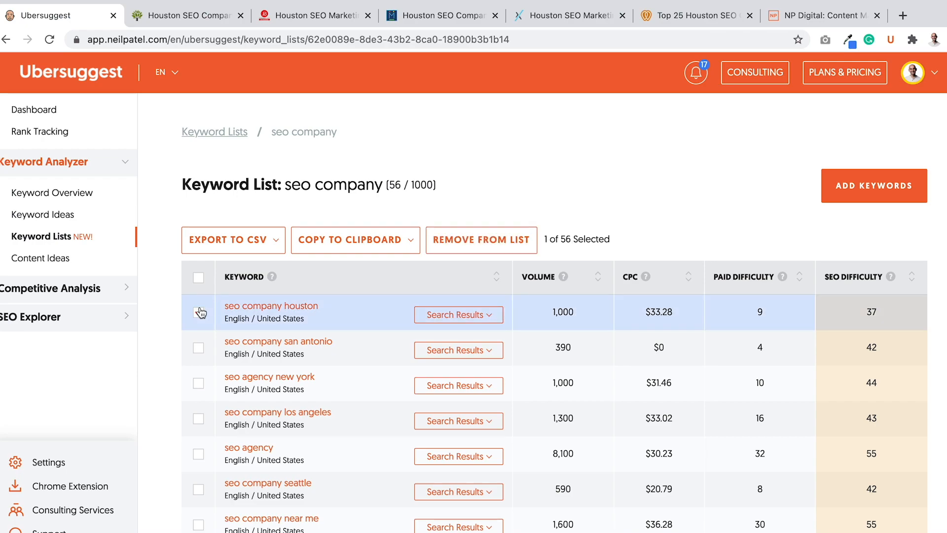
{"action": "left_click", "coordinate": [198, 348]}
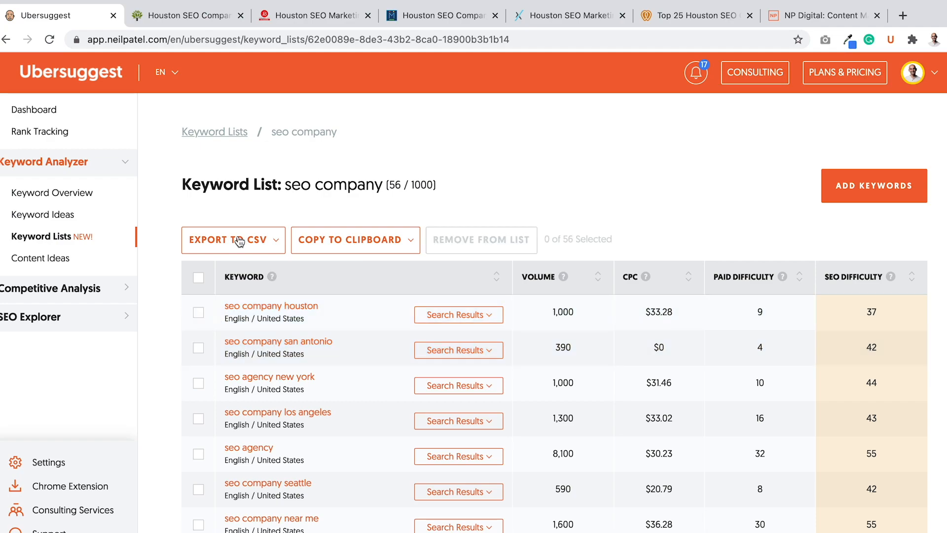
{"action": "mouse_move", "coordinate": [534, 222]}
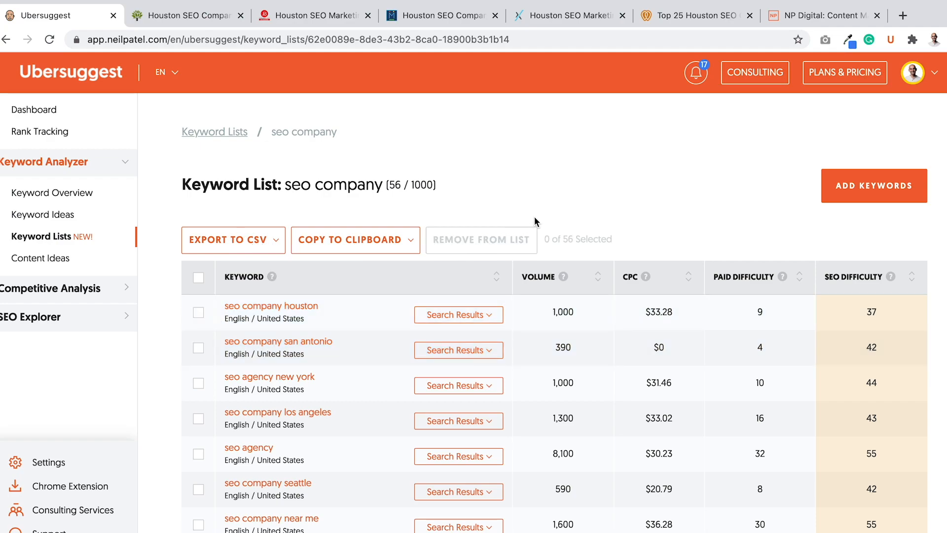